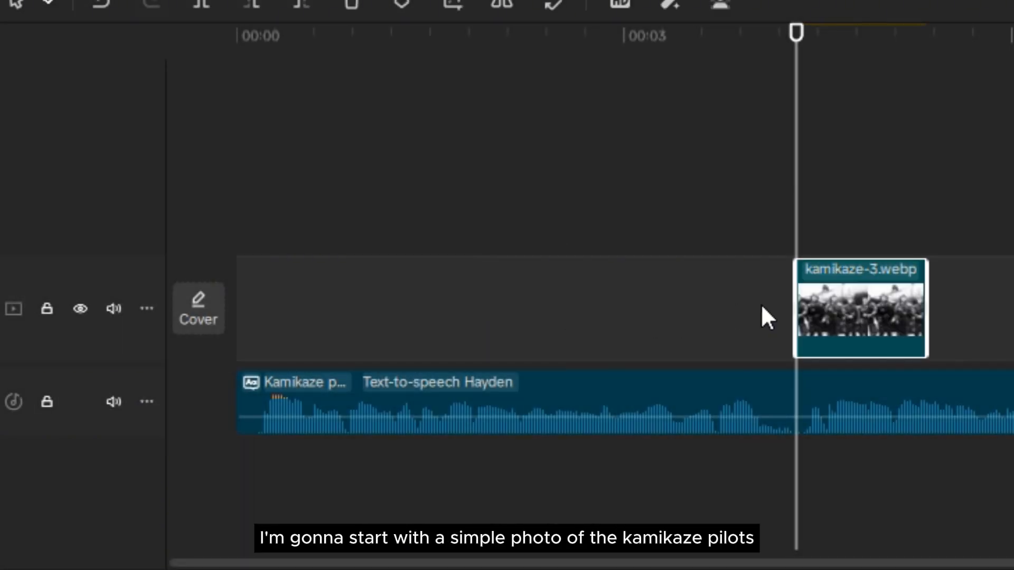
# Step: Place kamikaze-3.webp on the timeline and enable automatic background removal
pyautogui.moveTo(863, 311); pyautogui.dragTo(301, 310)
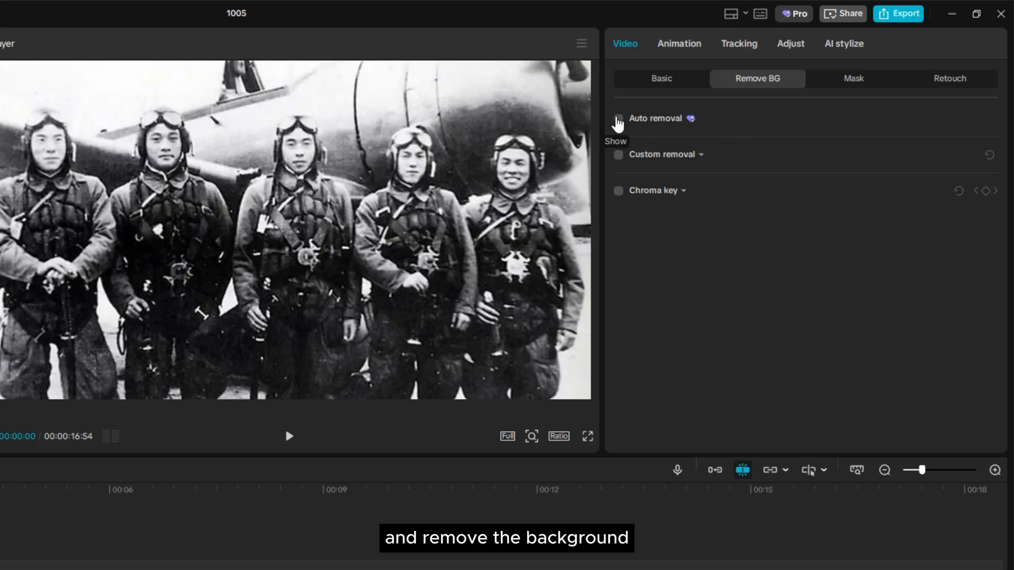
pyautogui.click(618, 119)
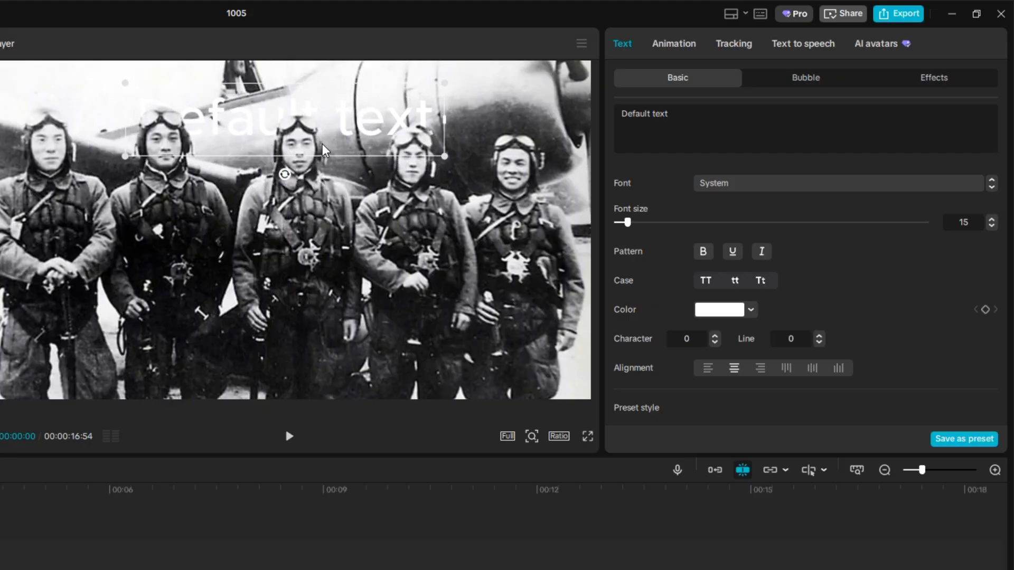
# Step: Make the title black and replace the placeholder text with KAMIKAZE
pyautogui.click(750, 309)
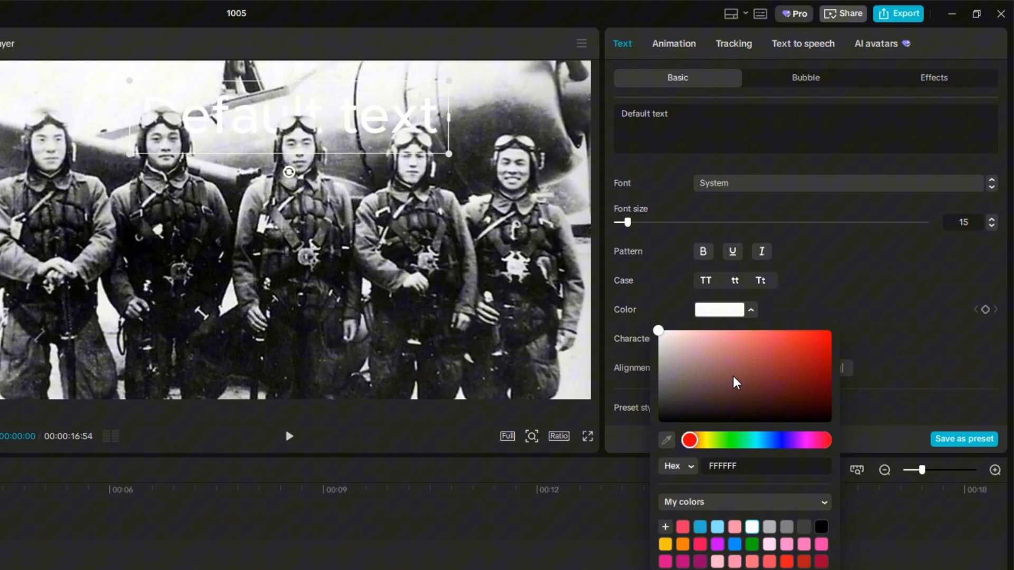
pyautogui.click(657, 422)
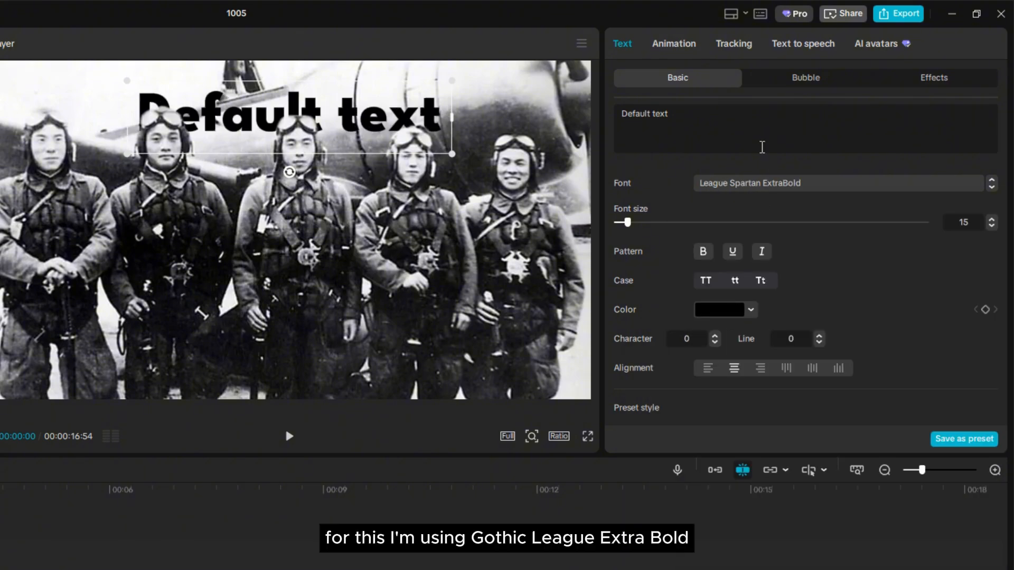
pyautogui.doubleClick(643, 114)
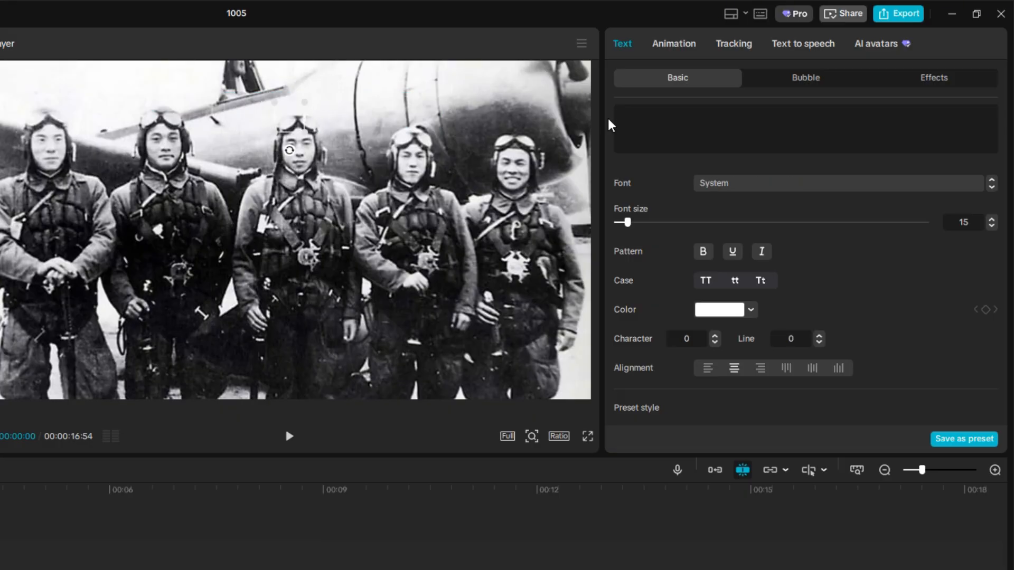
pyautogui.write('KAMIKAZE')
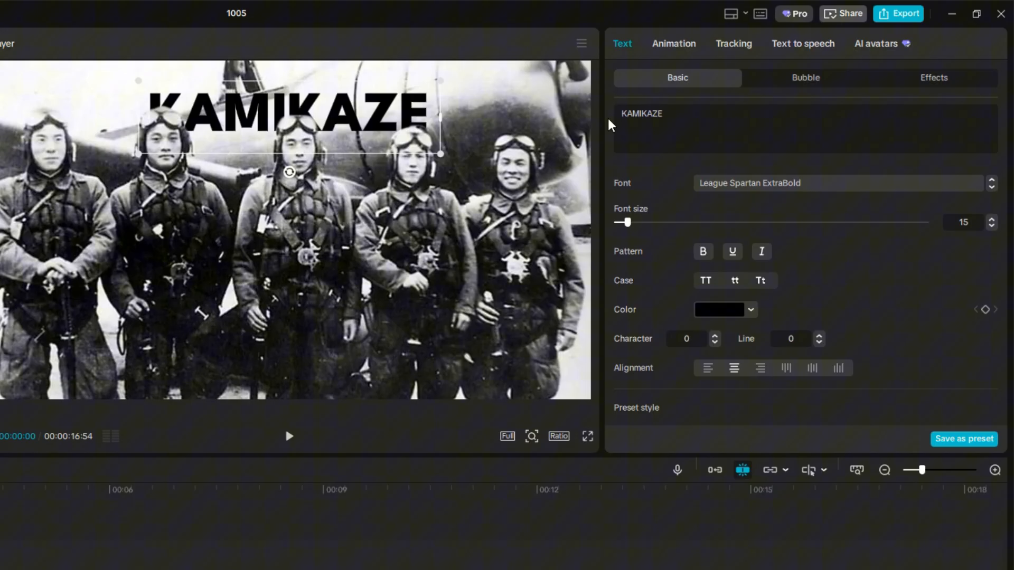
pyautogui.click(715, 335)
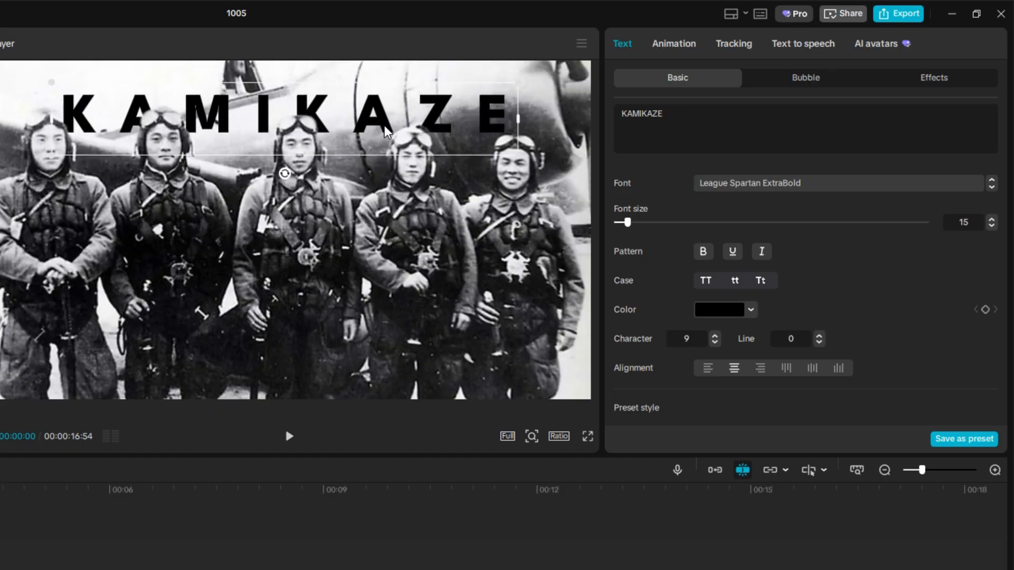
pyautogui.moveTo(511, 162)
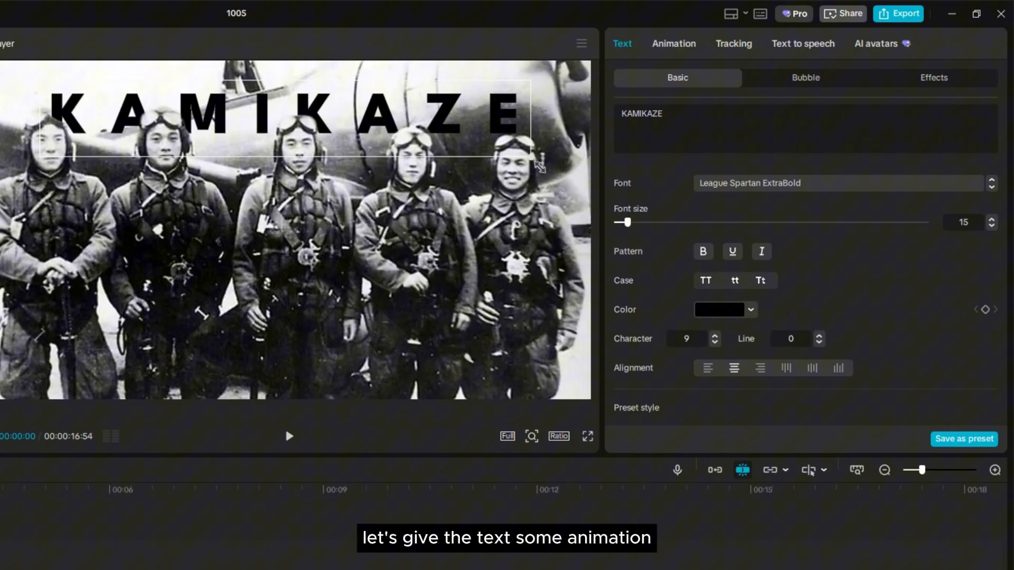
# Step: Give the KAMIKAZE title a Randomizer entrance animation
pyautogui.click(672, 43)
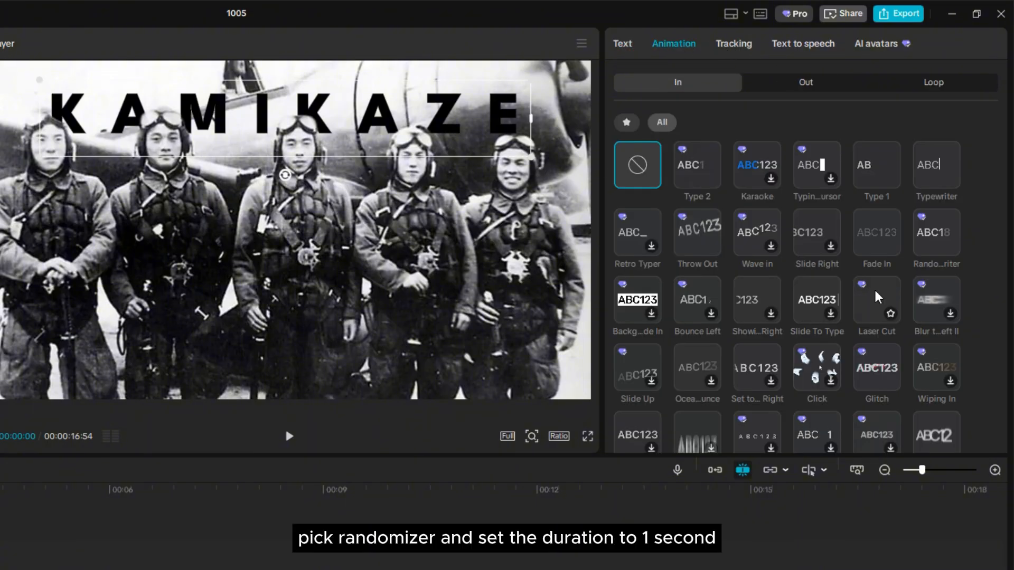
pyautogui.click(934, 232)
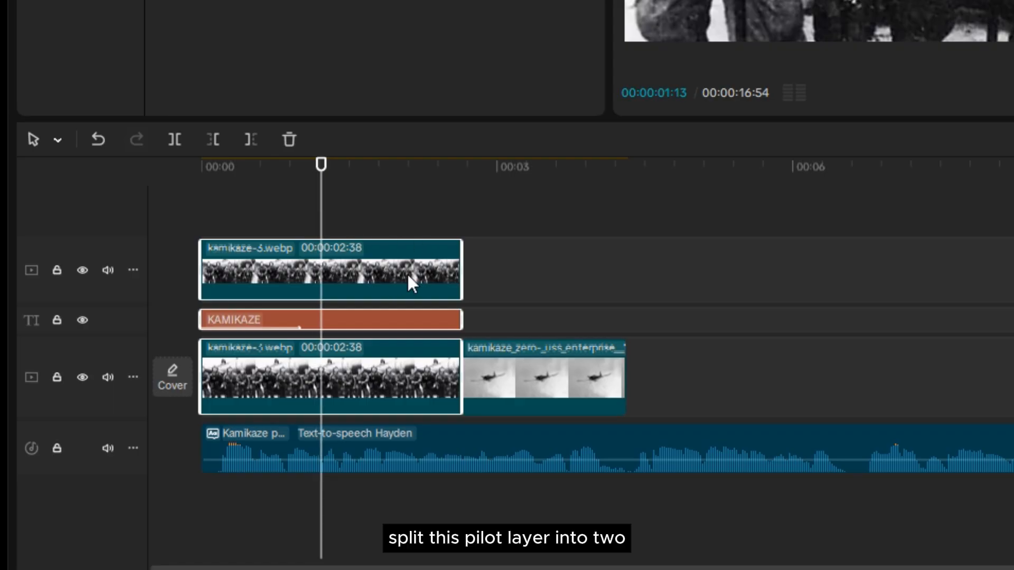
# Step: Split the pilots layer and position the red circle PNG on the middle pilot's face
pyautogui.click(174, 139)
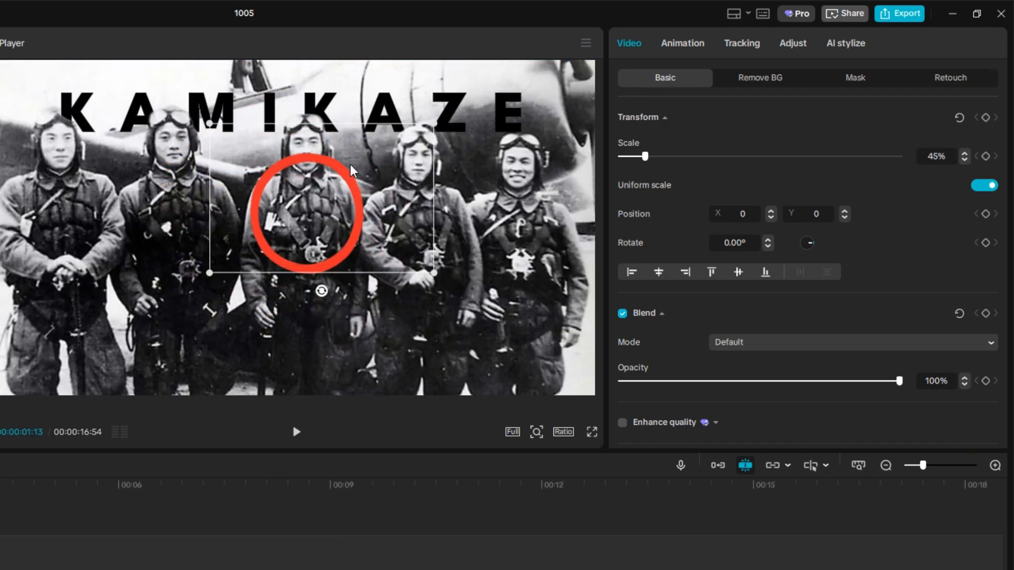
pyautogui.moveTo(308, 213); pyautogui.dragTo(308, 162)
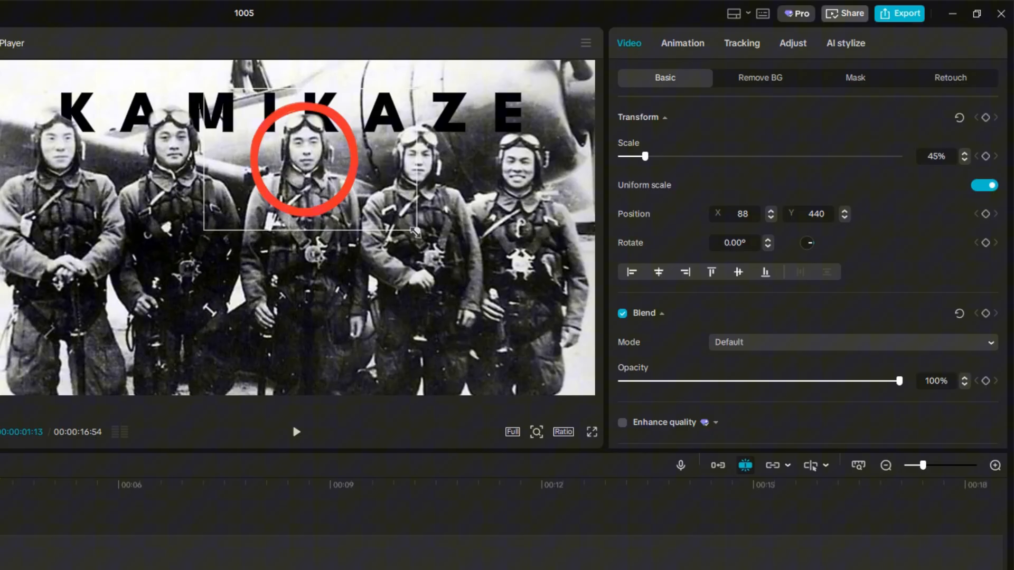
pyautogui.click(850, 342)
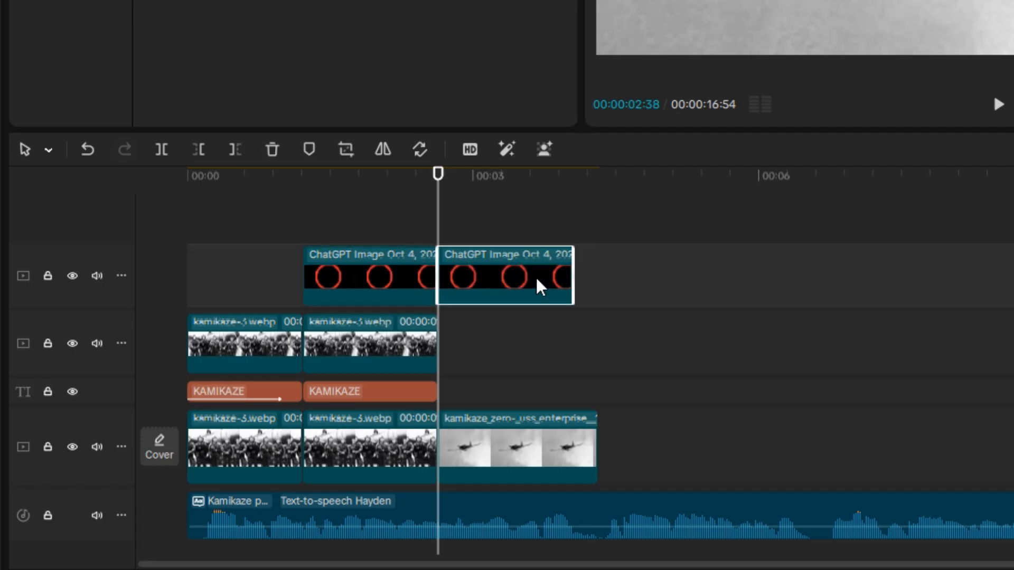
# Step: Copy the red circle over the plane clip and resize it around the diving plane
pyautogui.moveTo(504, 274); pyautogui.dragTo(504, 342)
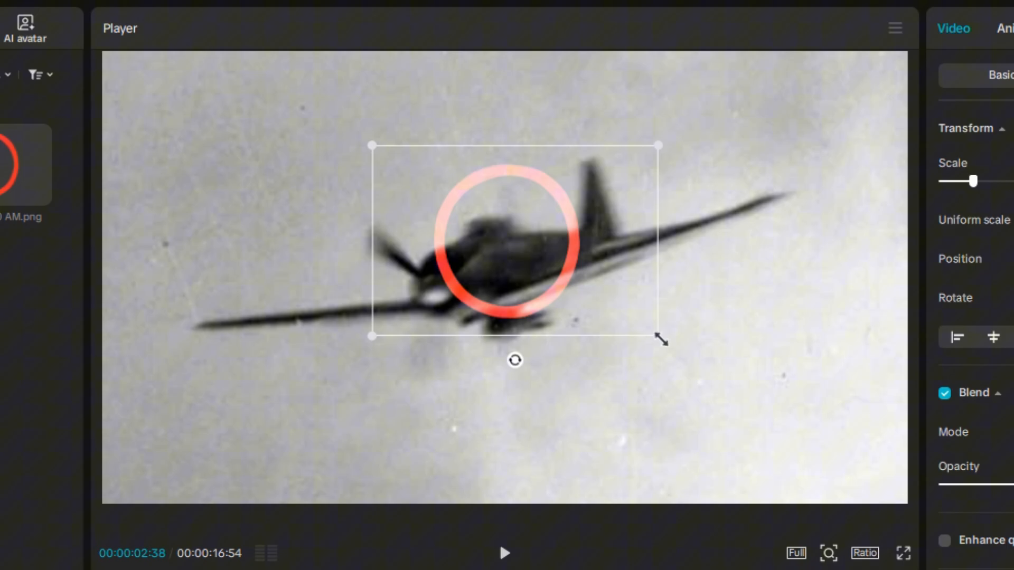
pyautogui.moveTo(658, 336); pyautogui.dragTo(741, 430)
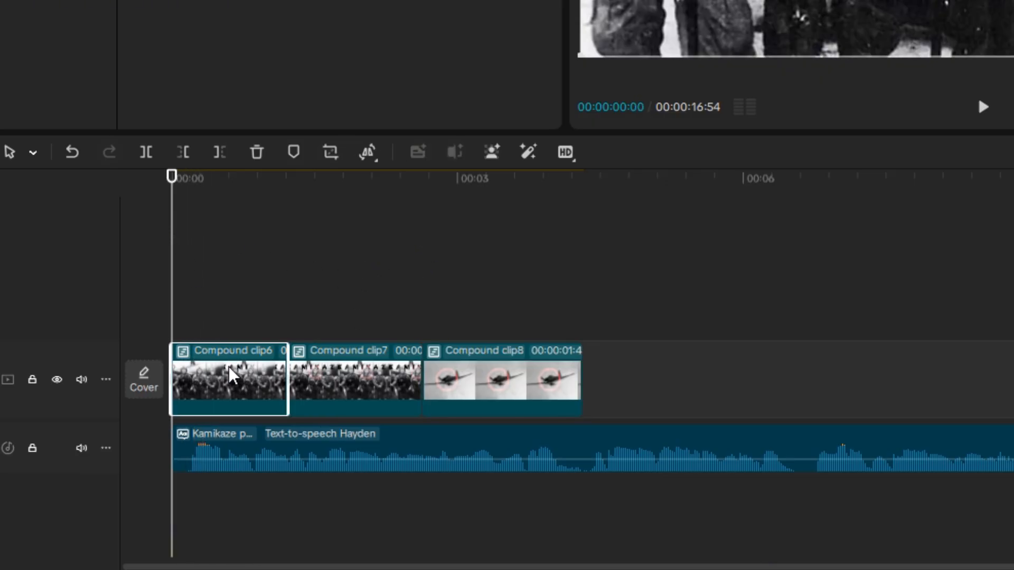
# Step: Scale the pilots compound clip to 184%, centre it on the circled pilot, then enter the plane compound clip
pyautogui.doubleClick(228, 381)
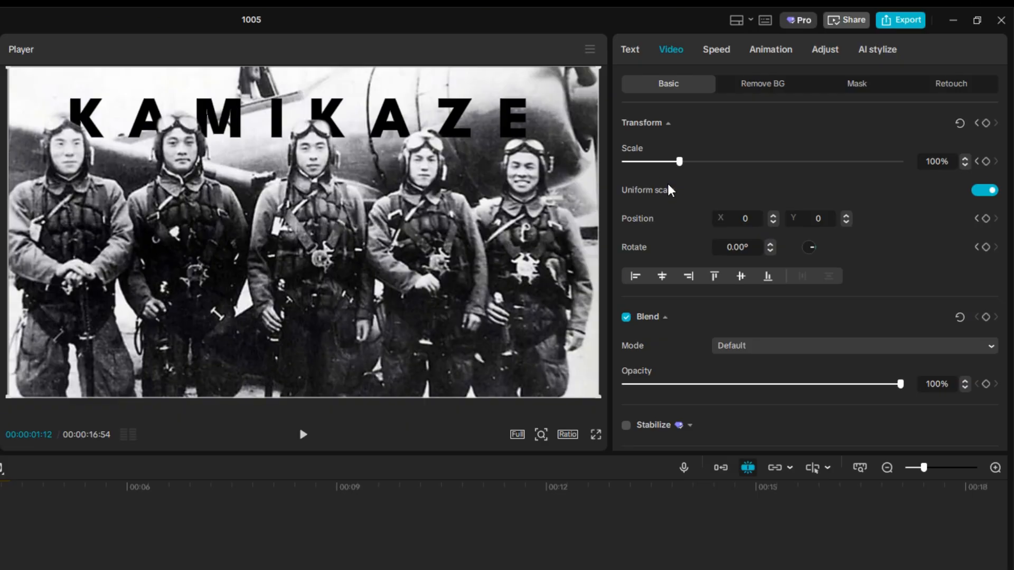
pyautogui.moveTo(679, 161); pyautogui.dragTo(684, 161)
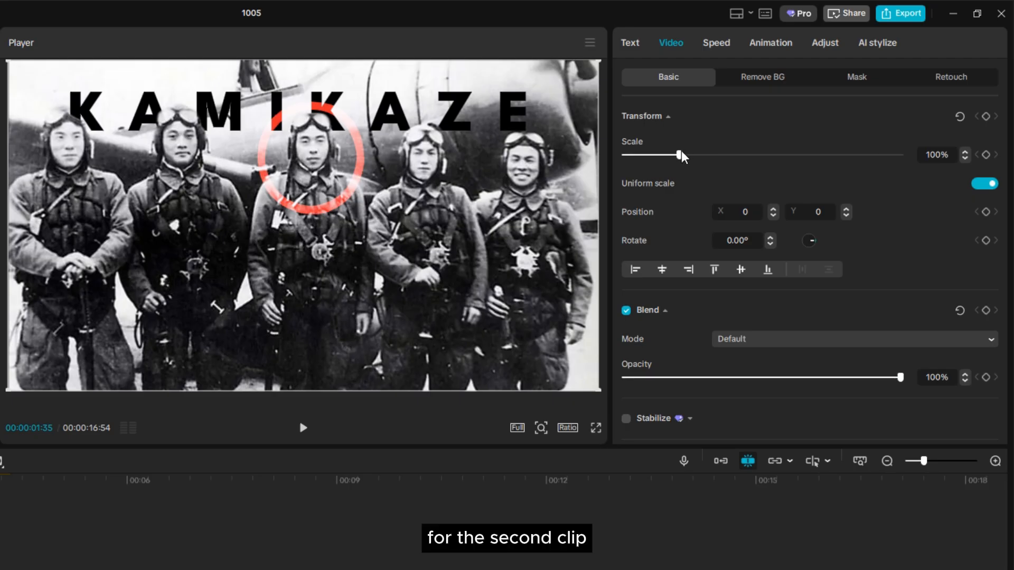
pyautogui.moveTo(680, 154); pyautogui.dragTo(711, 154)
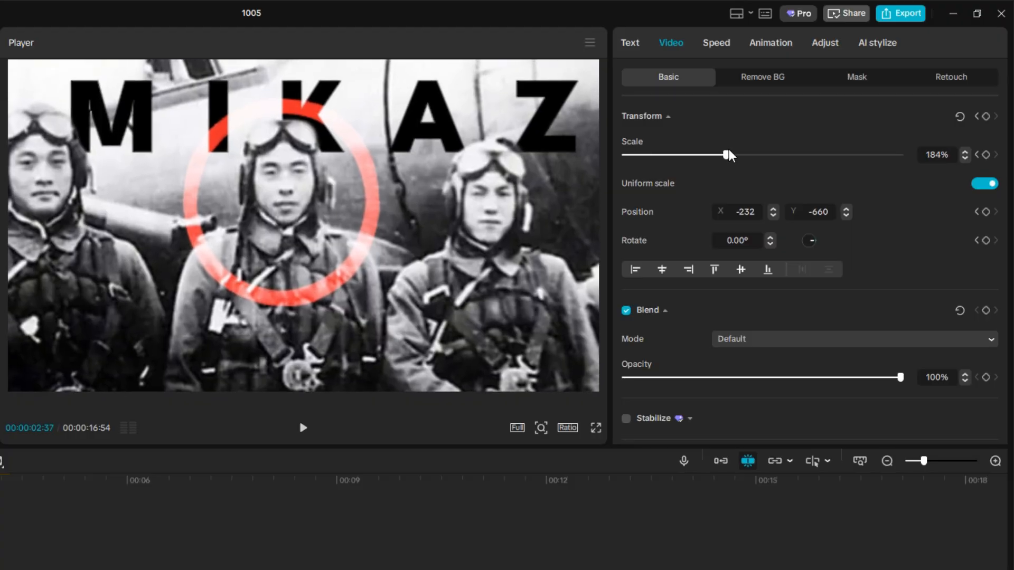
pyautogui.moveTo(727, 155); pyautogui.dragTo(730, 155)
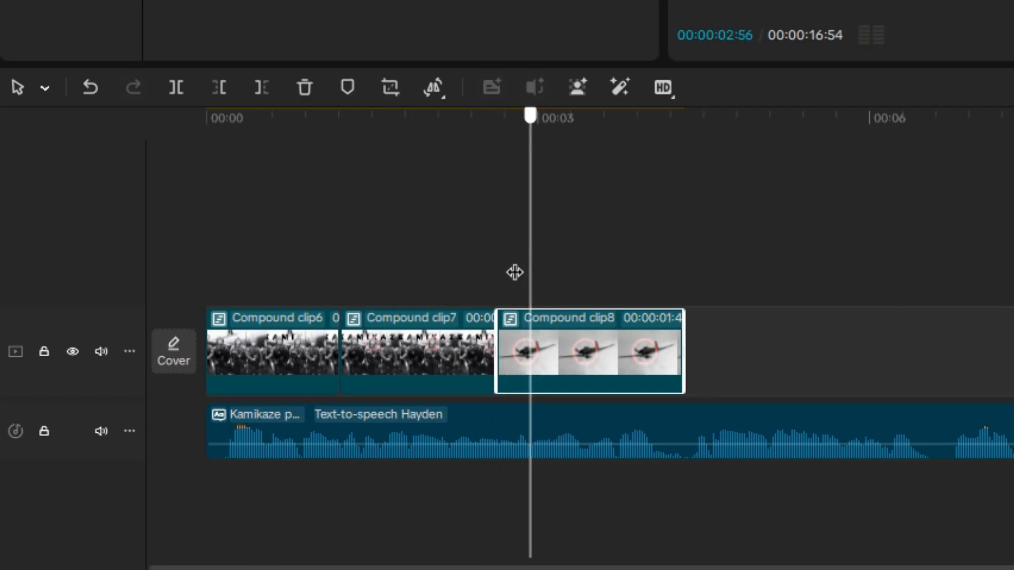
pyautogui.doubleClick(587, 359)
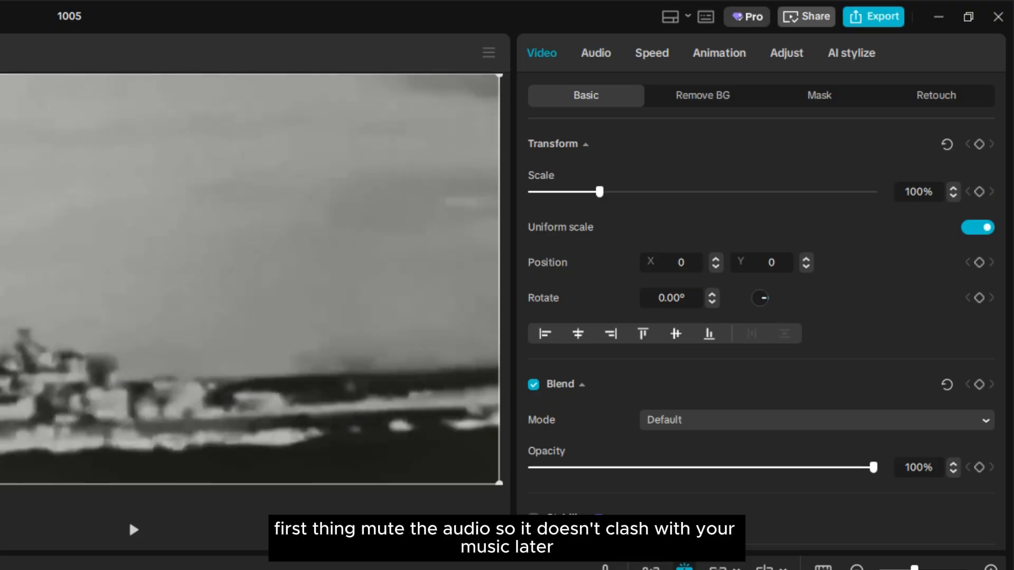
# Step: Mute the ship clip's volume and preview the plane approaching the ship
pyautogui.click(596, 53)
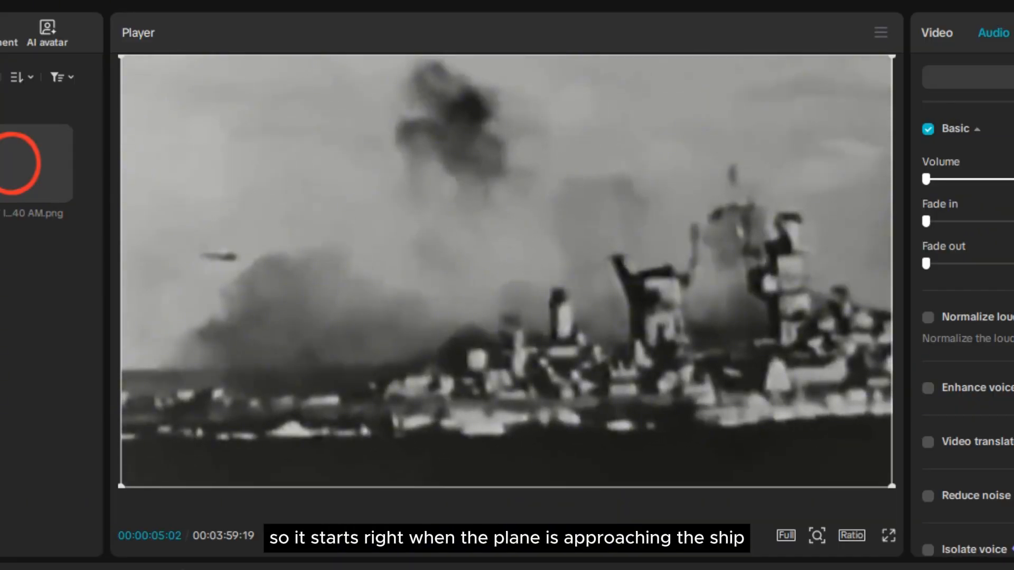
pyautogui.click(506, 535)
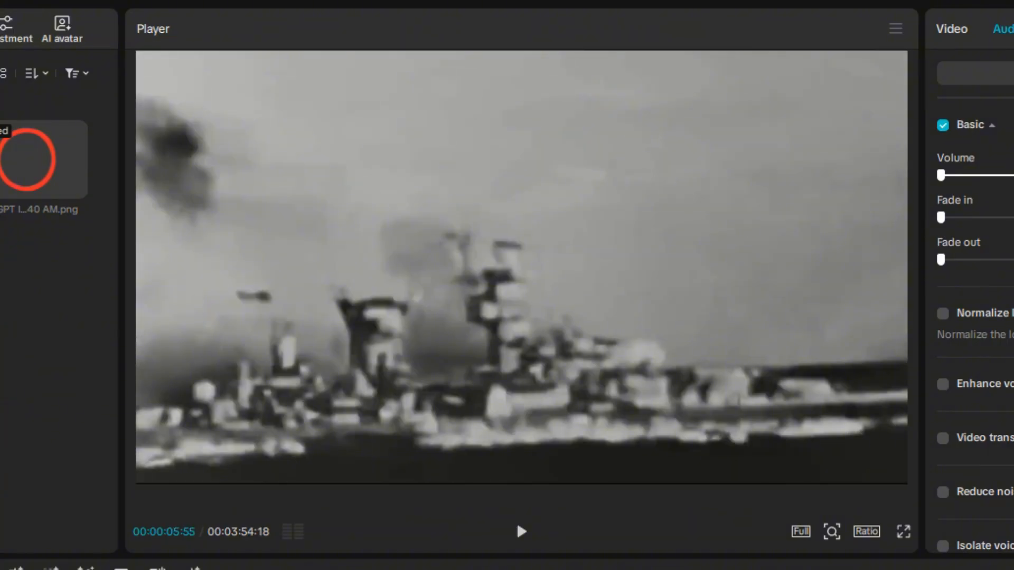
pyautogui.click(521, 531)
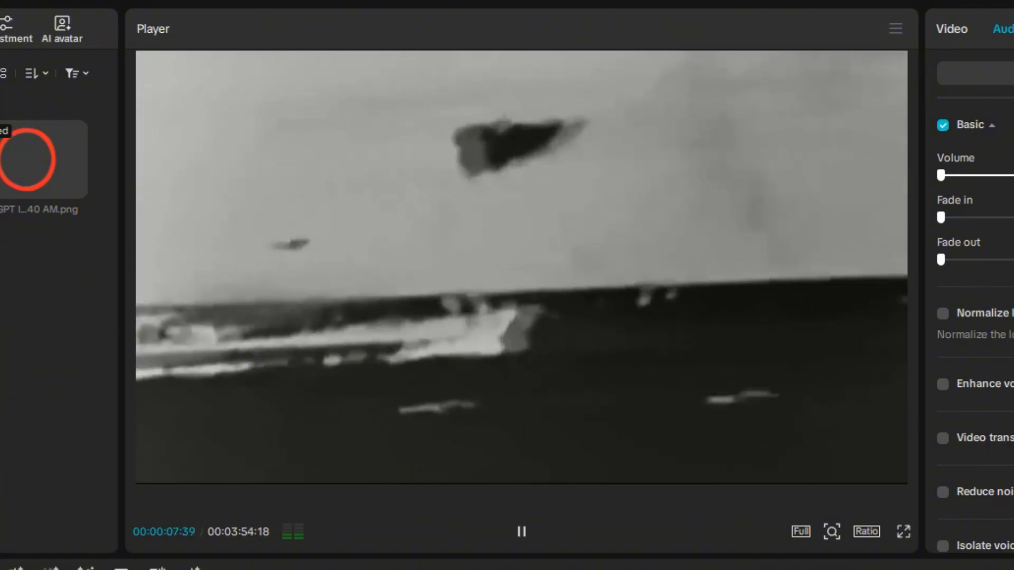
pyautogui.click(520, 531)
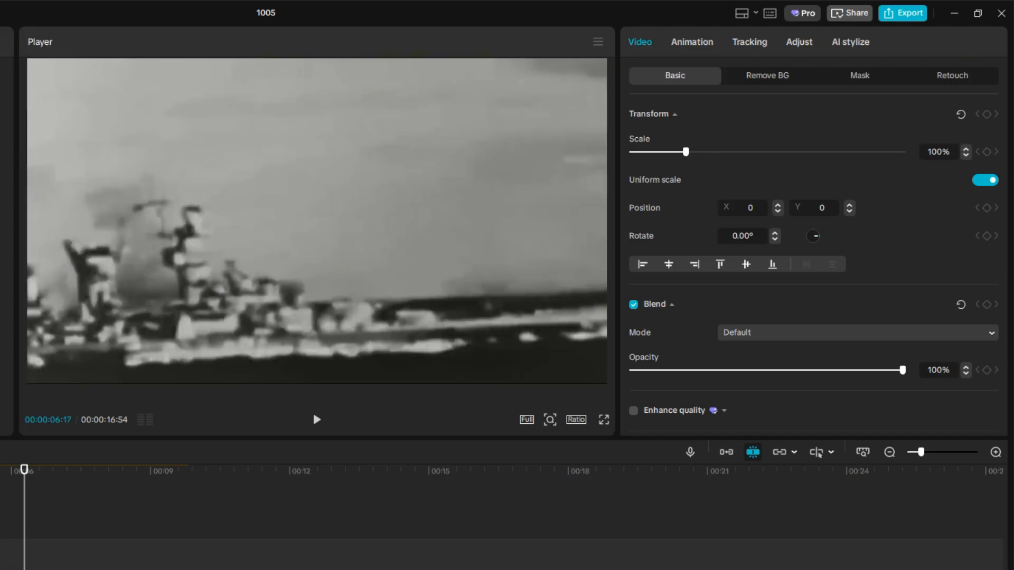
pyautogui.click(854, 333)
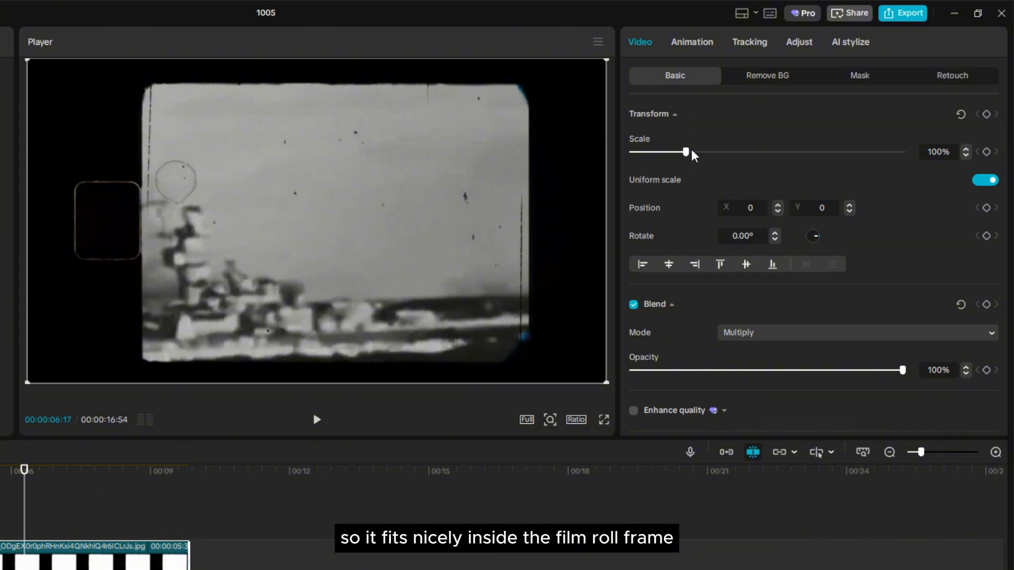
pyautogui.moveTo(686, 151); pyautogui.dragTo(695, 151)
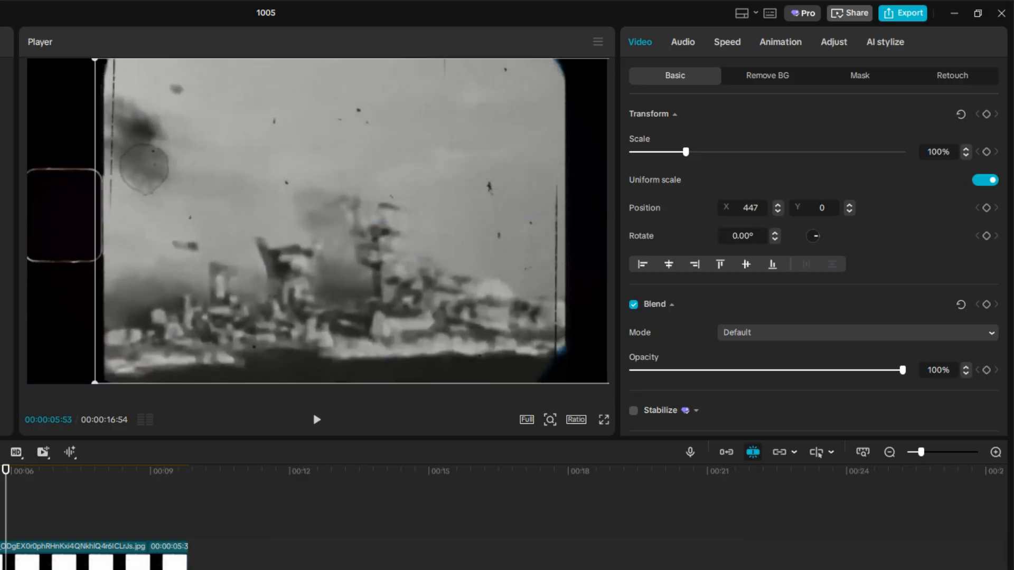
pyautogui.click(316, 420)
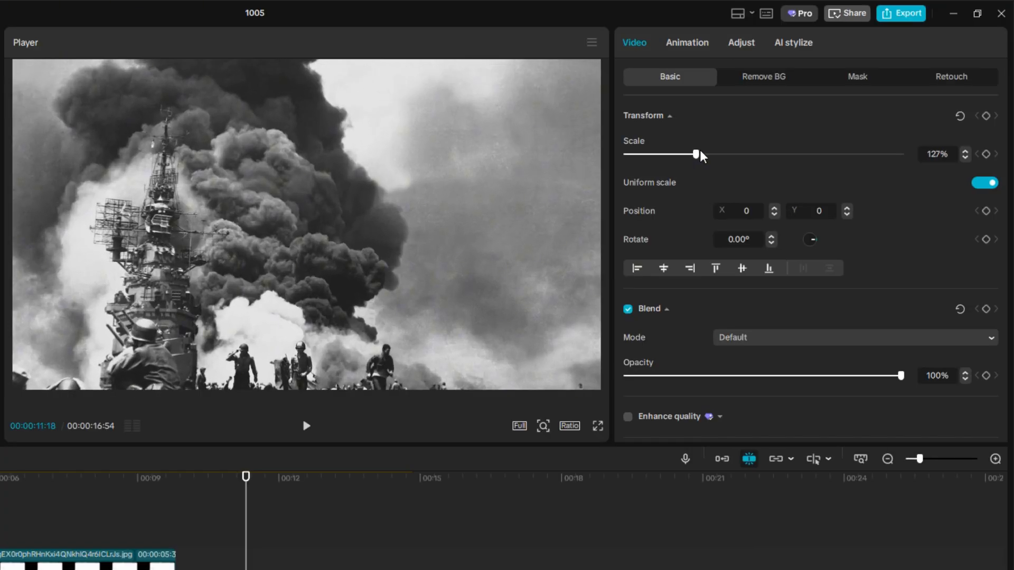
# Step: Extend the carrier photo to about 15s and scale it up to about 151% with a zoom keyframe
pyautogui.moveTo(677, 154); pyautogui.dragTo(707, 154)
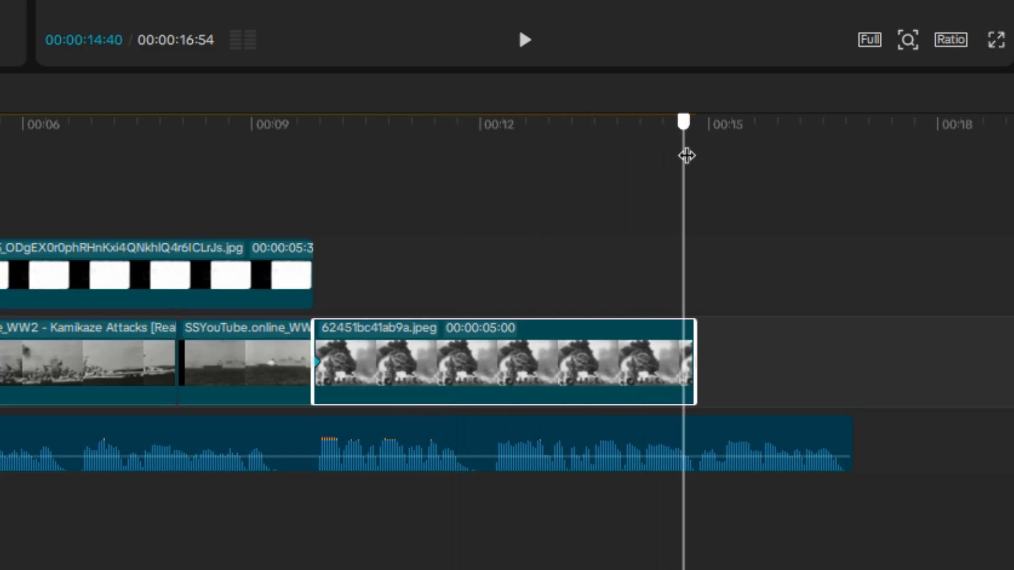
pyautogui.moveTo(683, 120); pyautogui.dragTo(691, 120)
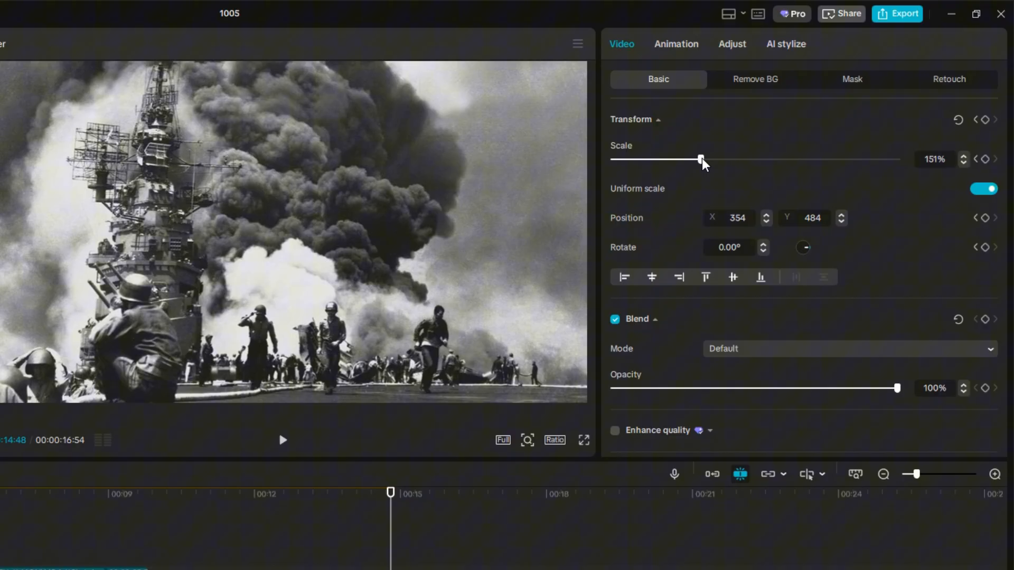
pyautogui.moveTo(700, 160); pyautogui.dragTo(716, 159)
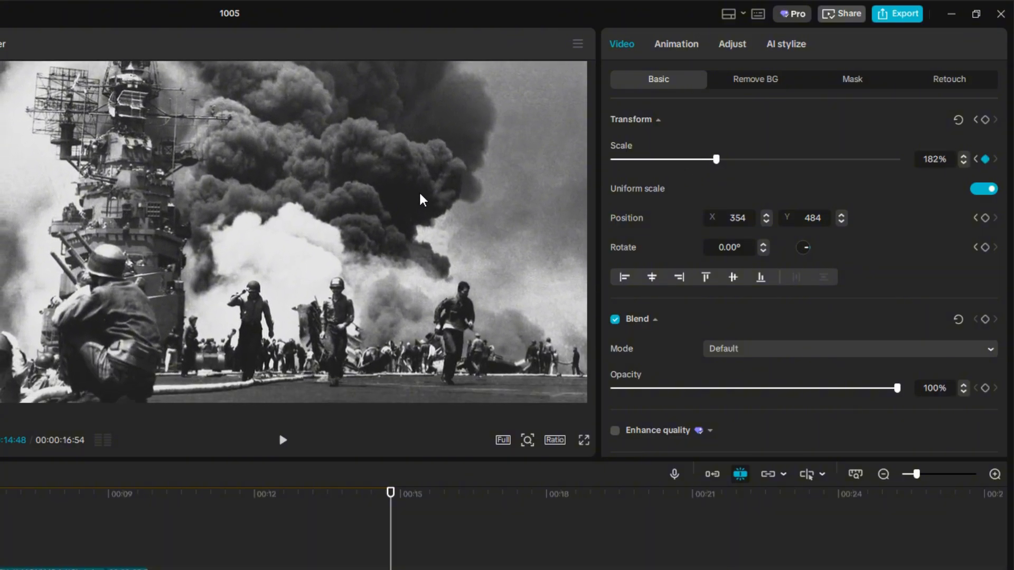
pyautogui.click(282, 440)
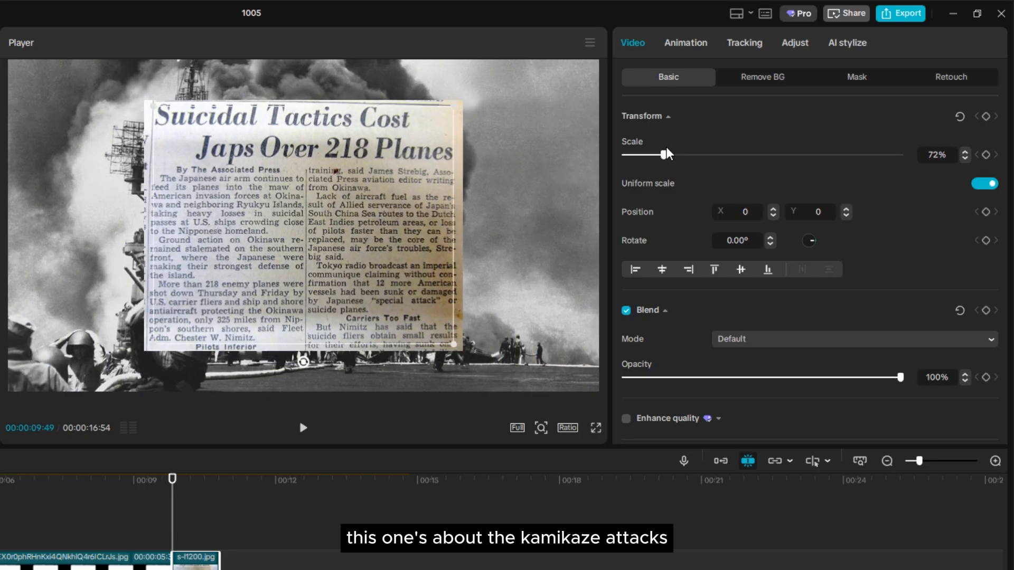
# Step: Scale the newspaper clipping to 91%, desaturate it and invert its Luma curve
pyautogui.moveTo(665, 154); pyautogui.dragTo(675, 155)
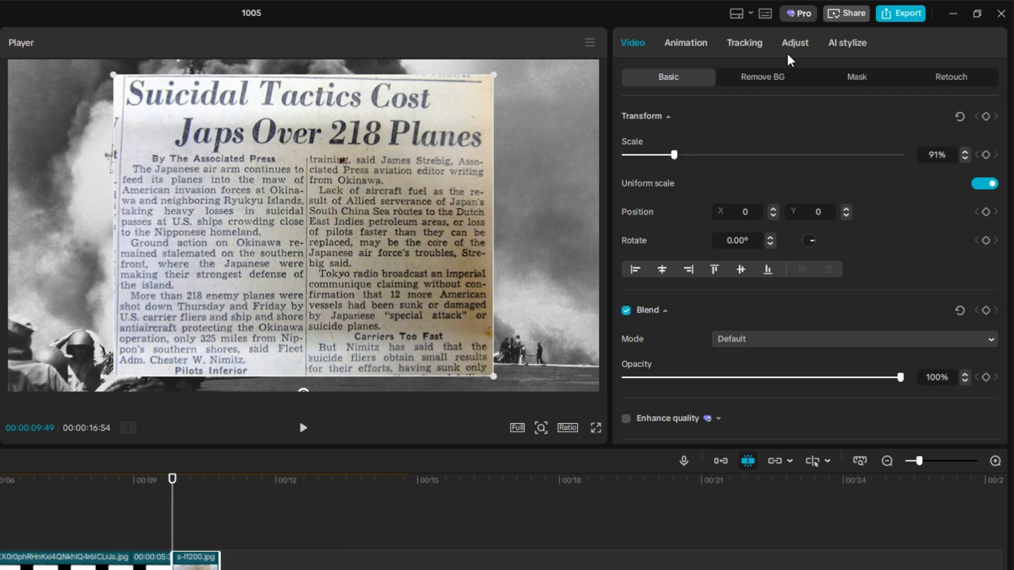
pyautogui.click(794, 42)
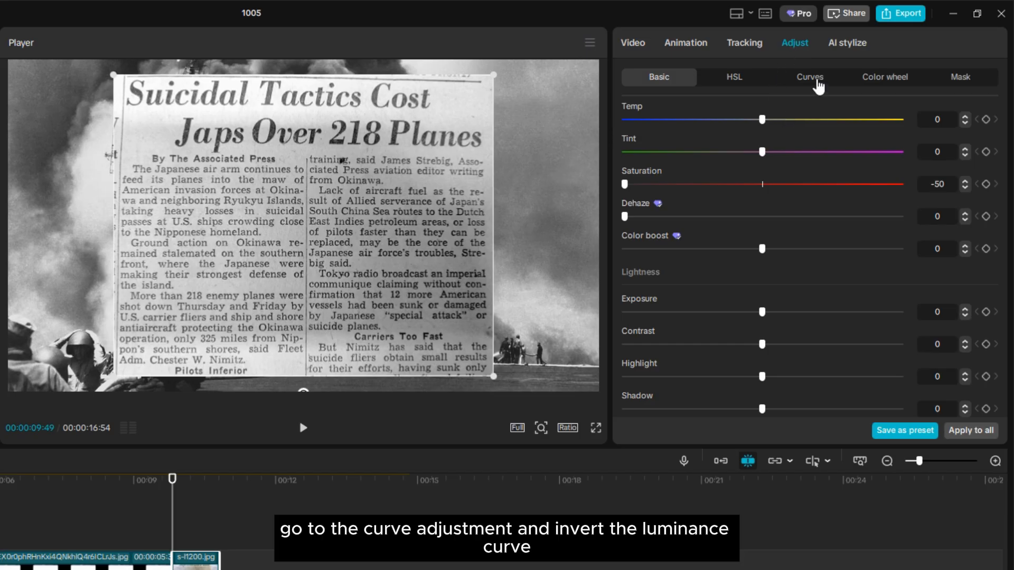
pyautogui.click(808, 77)
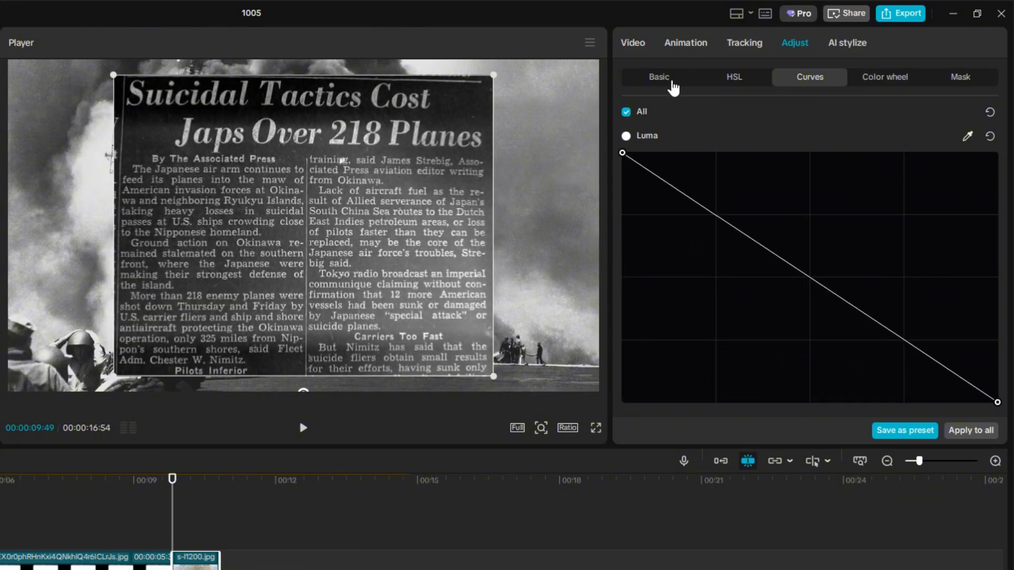
pyautogui.click(657, 77)
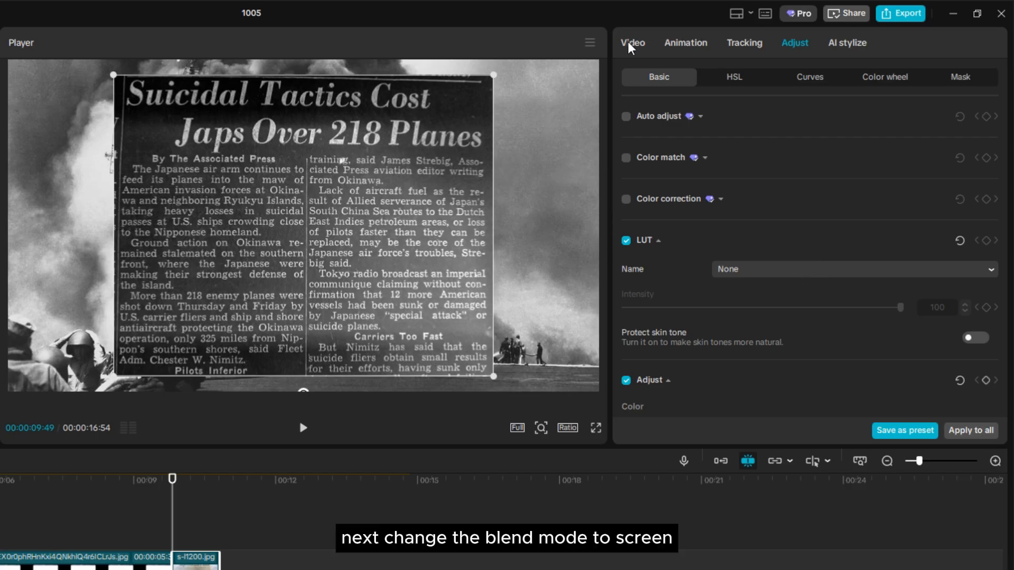
pyautogui.click(631, 42)
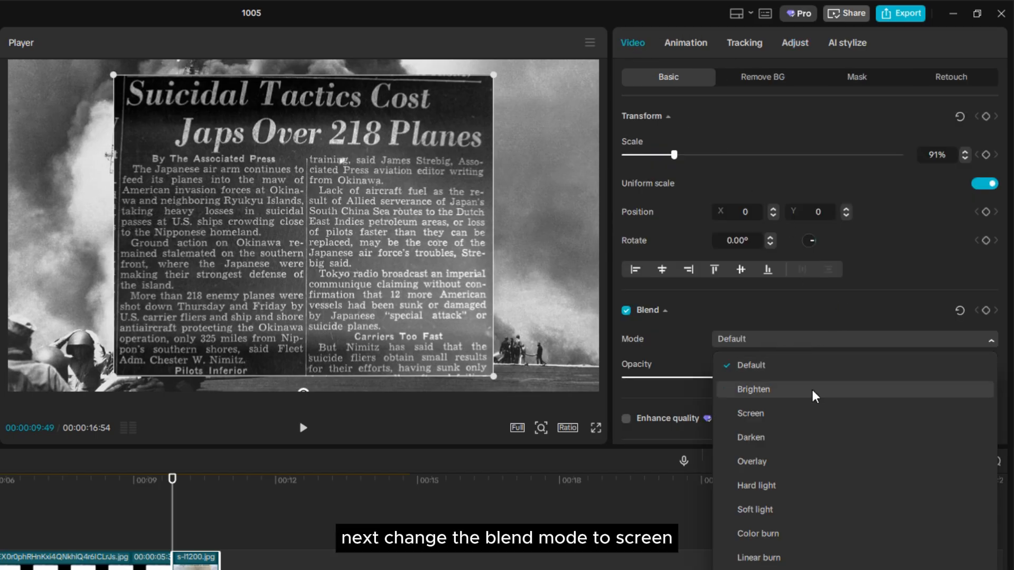
# Step: Set the clipping's blend mode to Screen, resize it and trim it to about 3.5 seconds
pyautogui.click(749, 413)
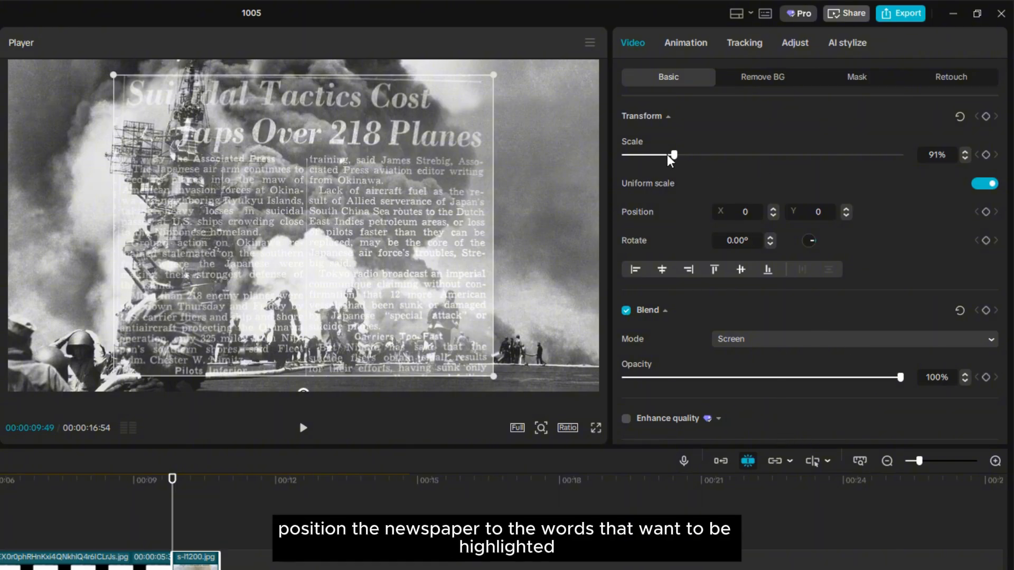
pyautogui.moveTo(673, 154); pyautogui.dragTo(724, 155)
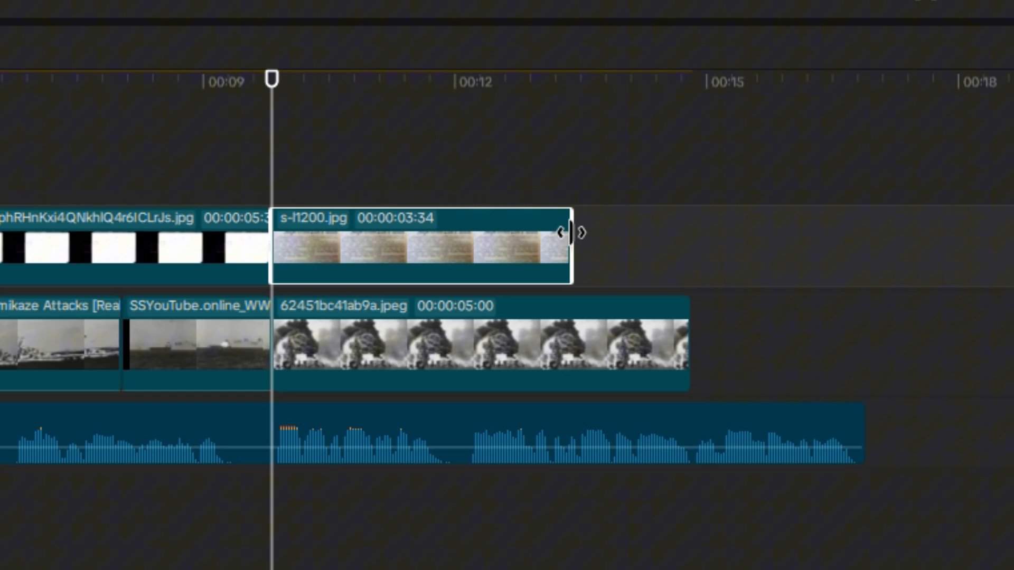
pyautogui.moveTo(572, 232); pyautogui.dragTo(688, 233)
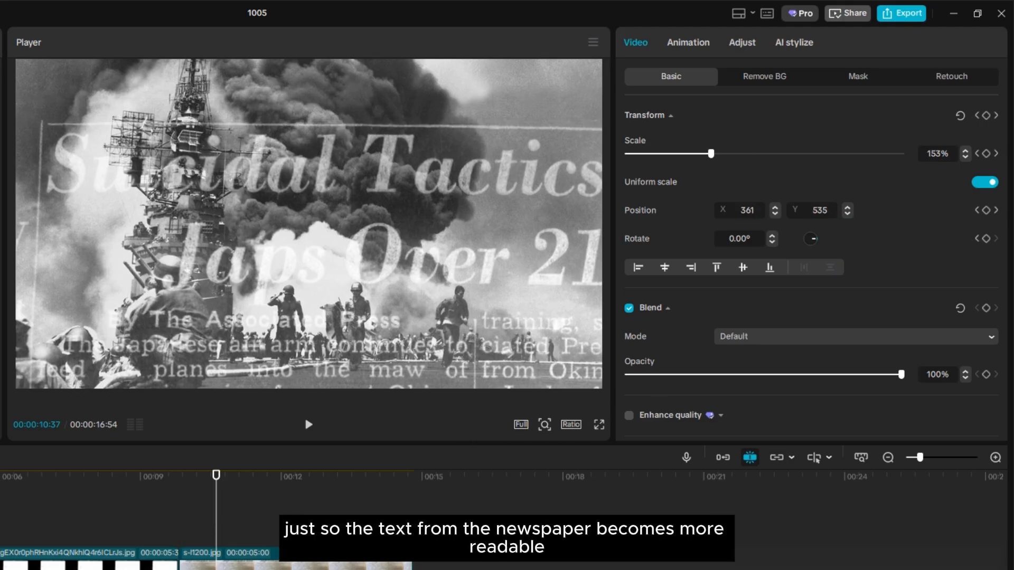
# Step: Lower the carrier photo's Exposure to about -44 in Adjust > Basic
pyautogui.click(742, 42)
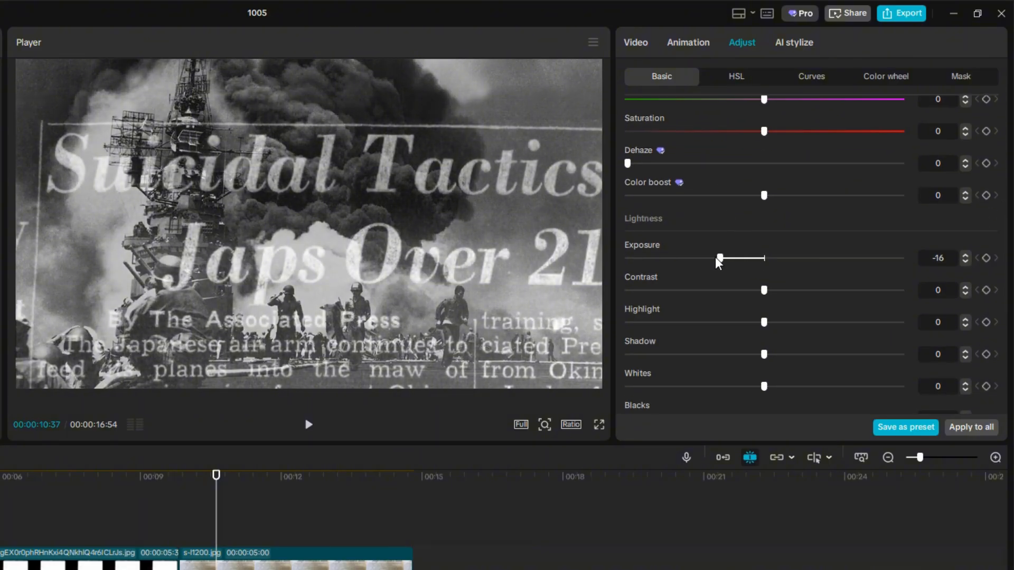
pyautogui.moveTo(718, 257); pyautogui.dragTo(642, 257)
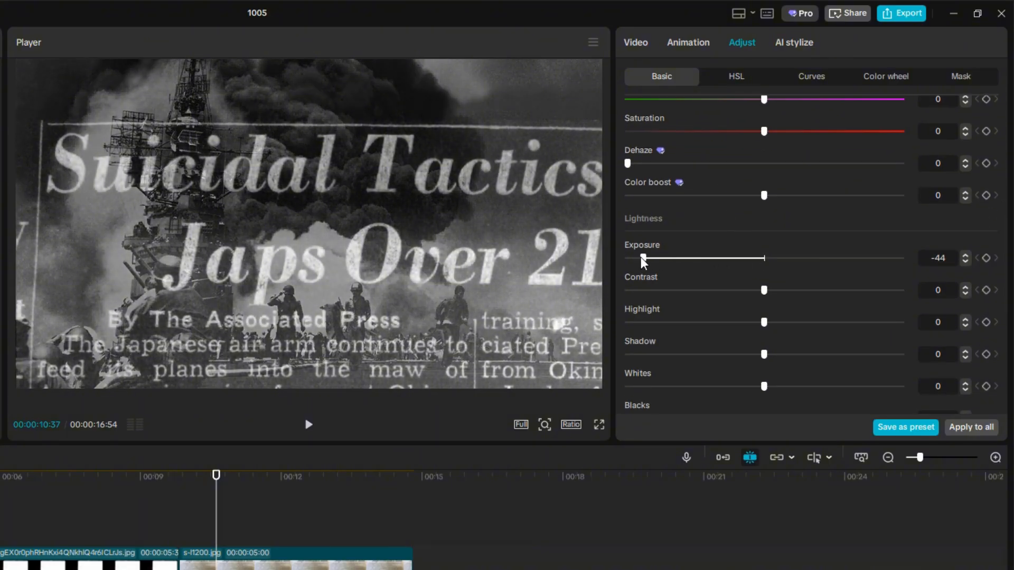
pyautogui.moveTo(641, 257); pyautogui.dragTo(626, 257)
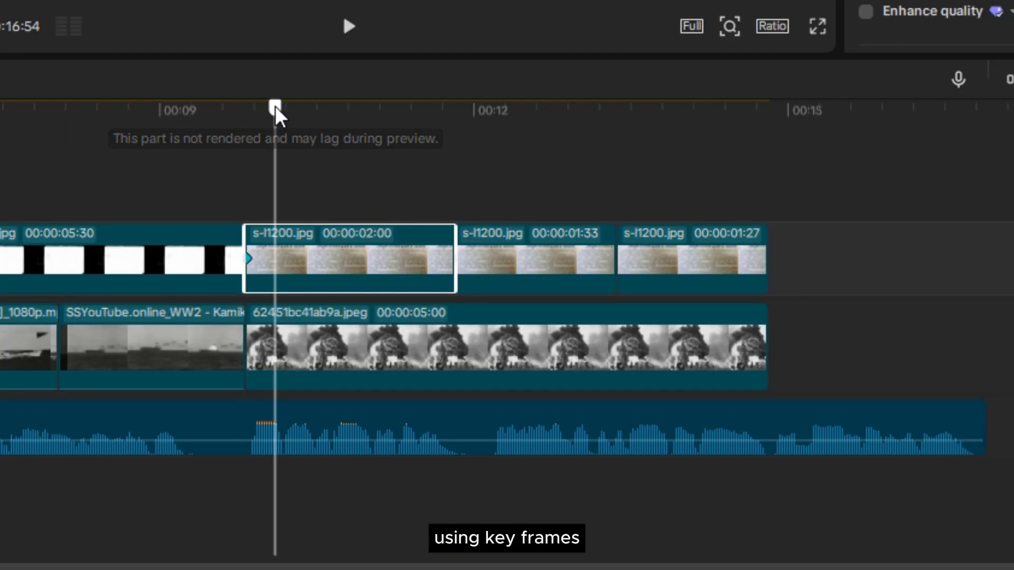
# Step: Enlarge the newspaper pieces to 217% and reposition one onto the special attack paragraph
pyautogui.moveTo(274, 107); pyautogui.dragTo(453, 107)
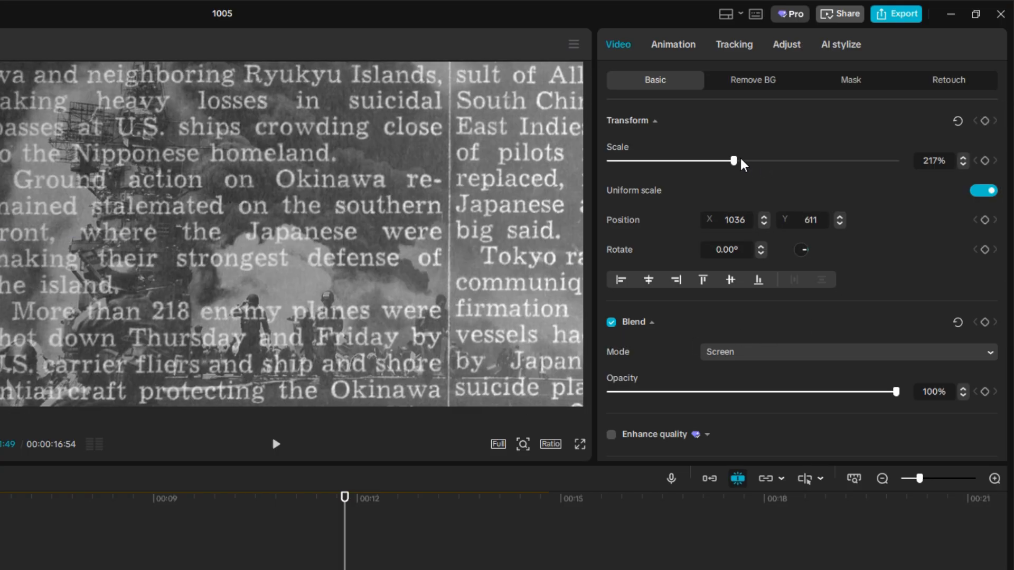
pyautogui.moveTo(734, 161); pyautogui.dragTo(782, 161)
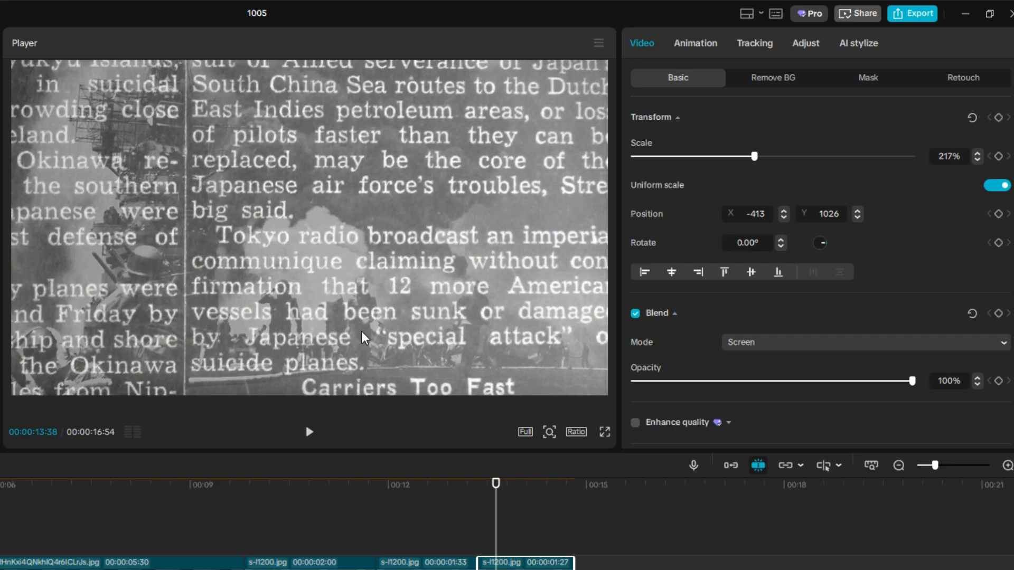
pyautogui.moveTo(754, 156); pyautogui.dragTo(788, 157)
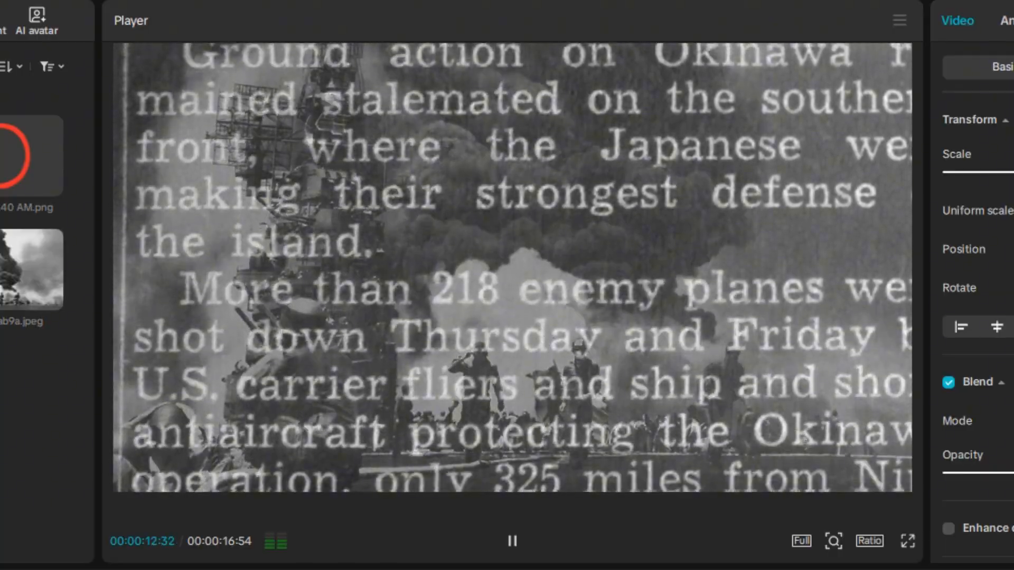
# Step: Append the diving-plane clip and bring up its Audio settings to mute it
pyautogui.click(512, 540)
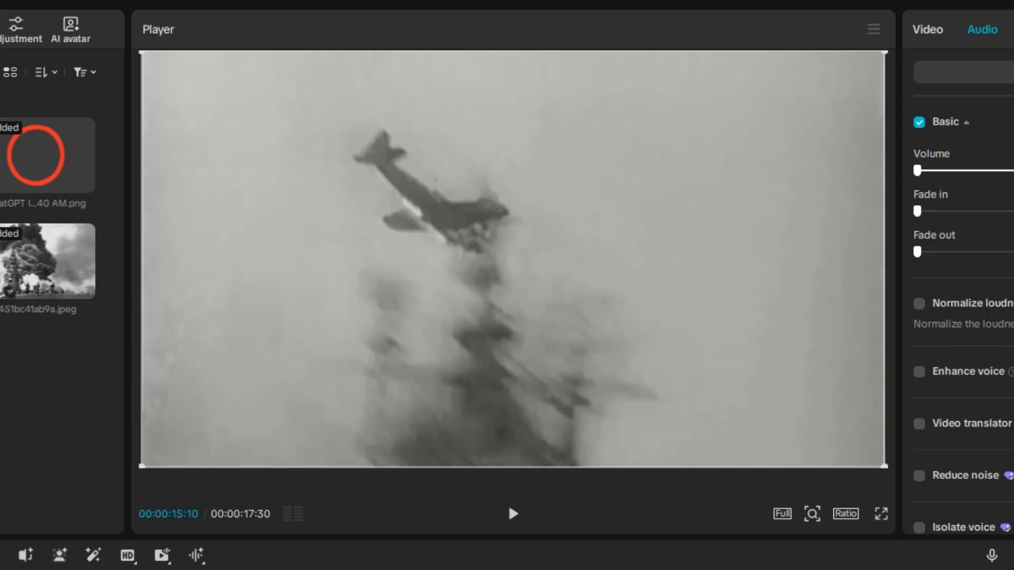
pyautogui.click(511, 514)
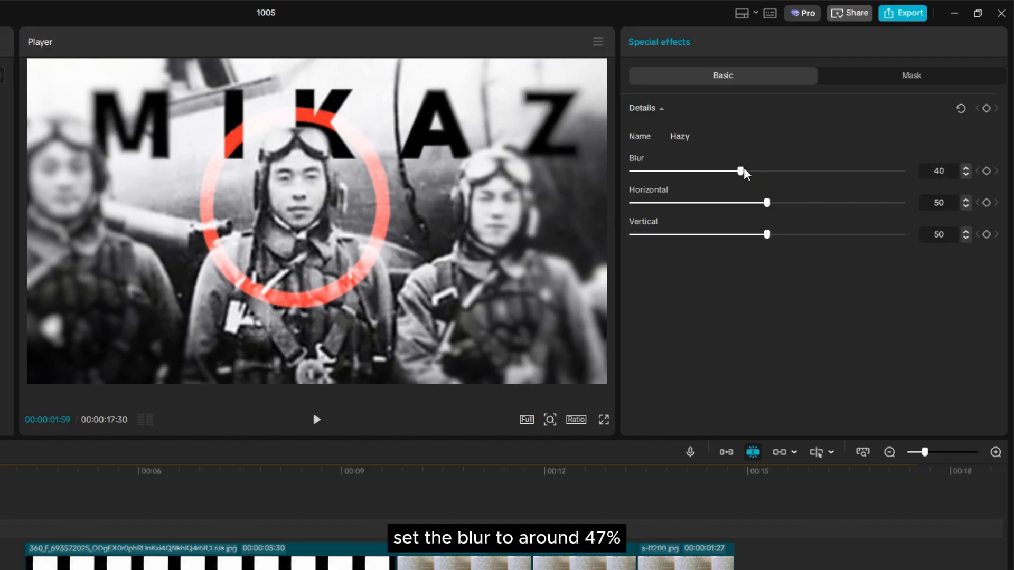
# Step: Raise the Hazy blur on the pilots photo to about 47 and play back the softened intro
pyautogui.moveTo(740, 171); pyautogui.dragTo(757, 171)
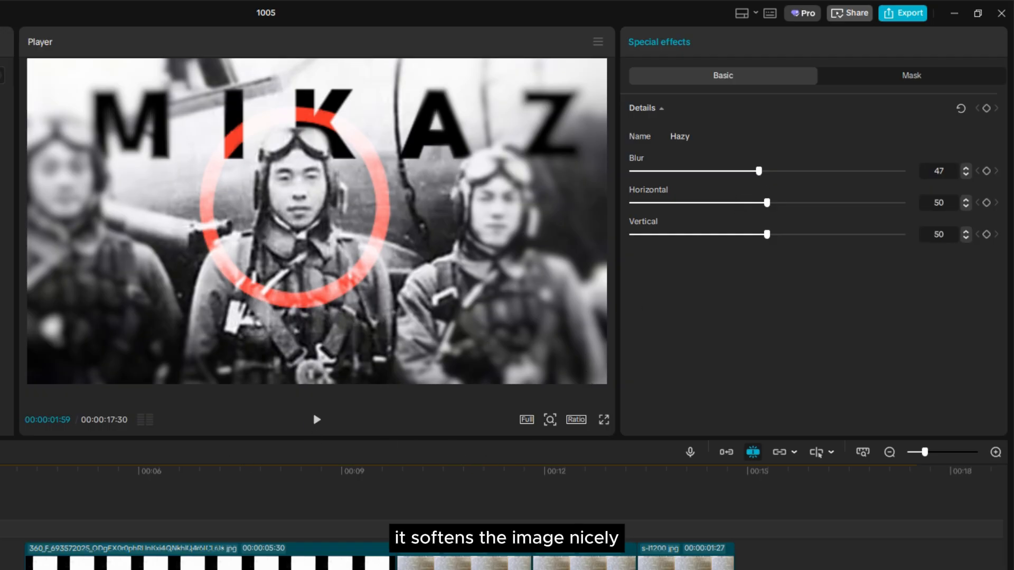
pyautogui.click(316, 419)
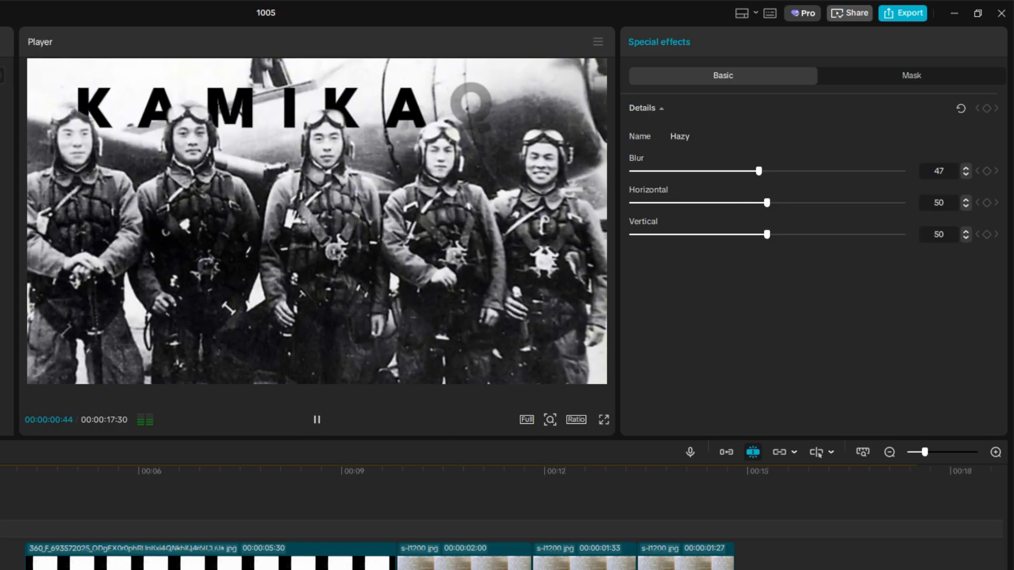
pyautogui.click(316, 420)
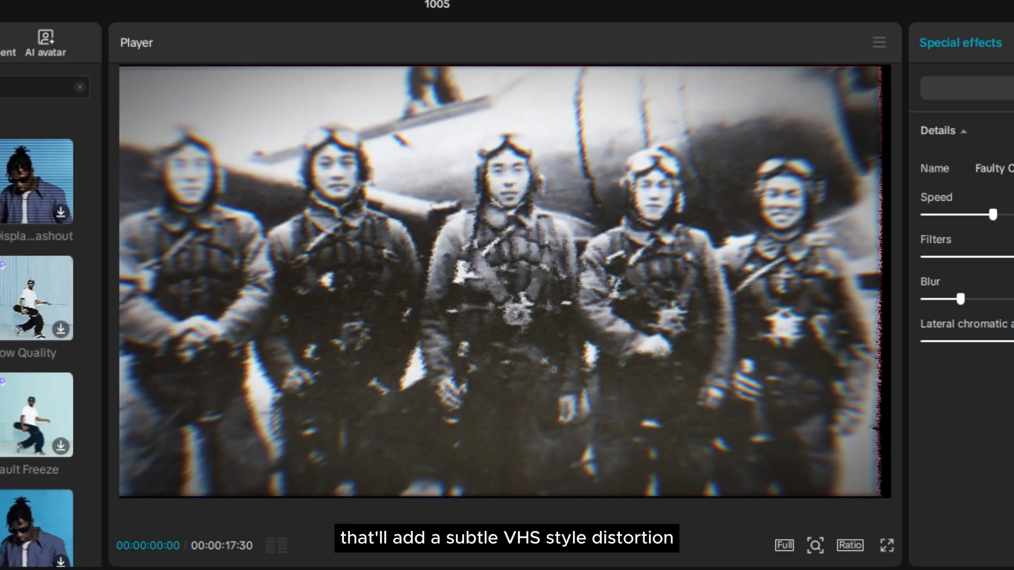
# Step: Apply the Faulty VHS-style distortion and bring up chromatic effects in the Effects search
pyautogui.click(504, 544)
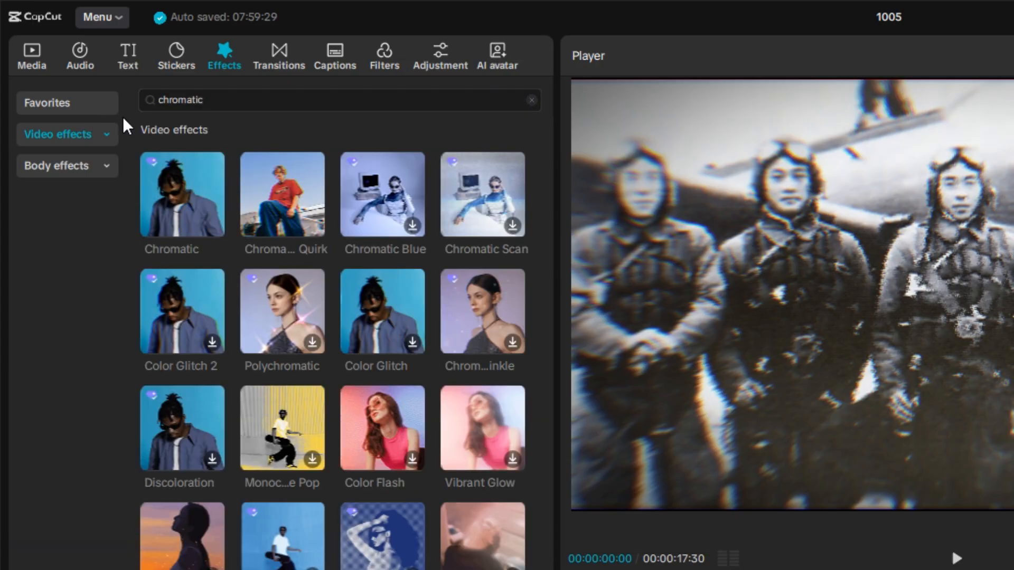
# Step: Add the Chromatic effect to the footage and bring its Speed down to 0
pyautogui.click(282, 546)
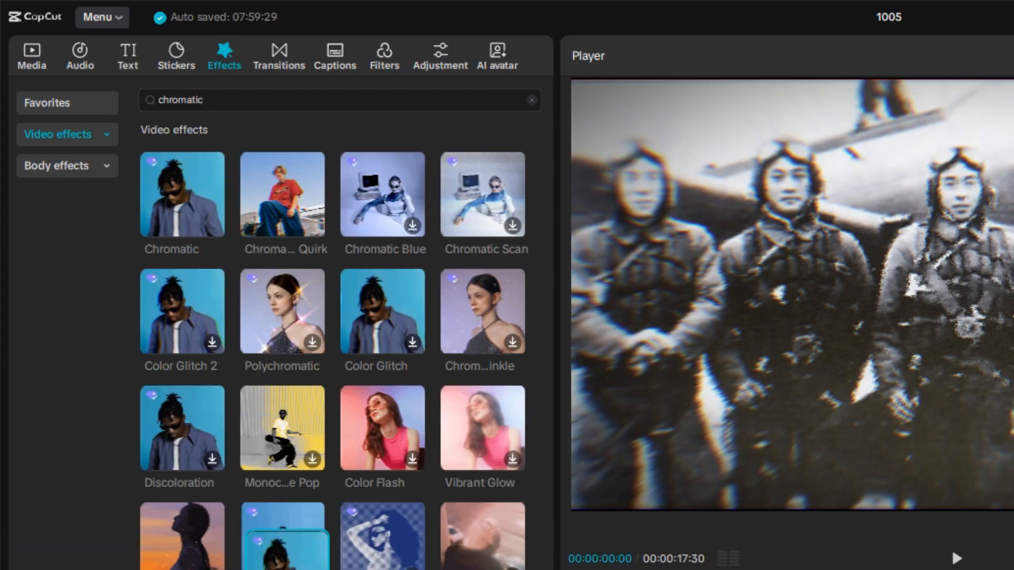
pyautogui.scroll(-3)
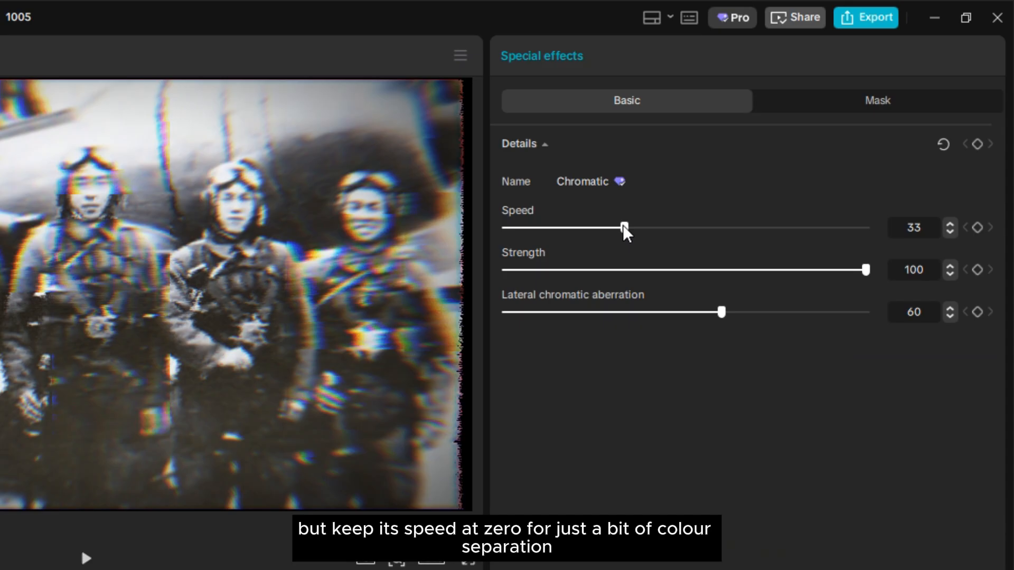
pyautogui.moveTo(623, 228); pyautogui.dragTo(504, 228)
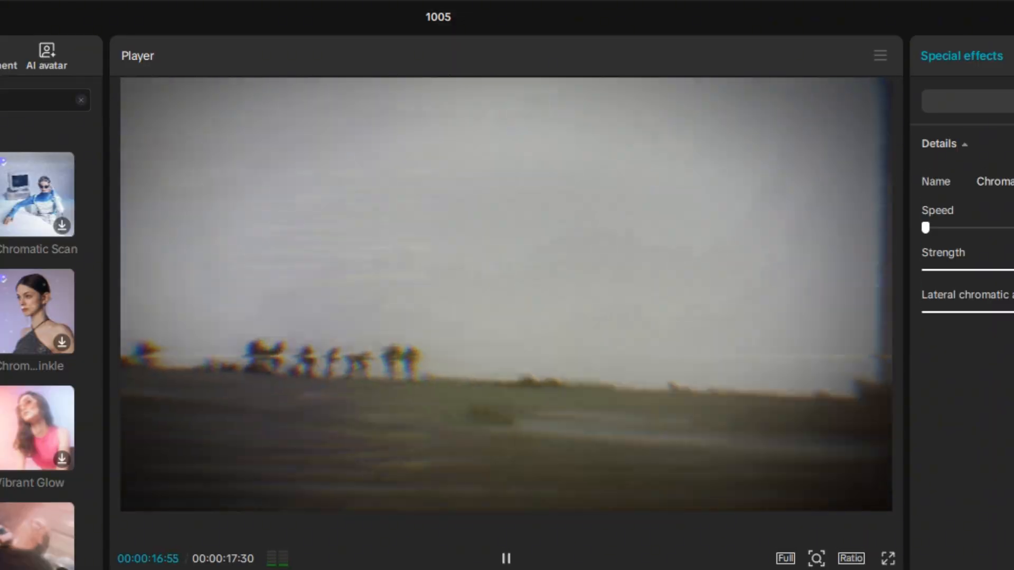
# Step: Set the glitch transition into the plane clip to 0.7 seconds and preview it
pyautogui.click(275, 54)
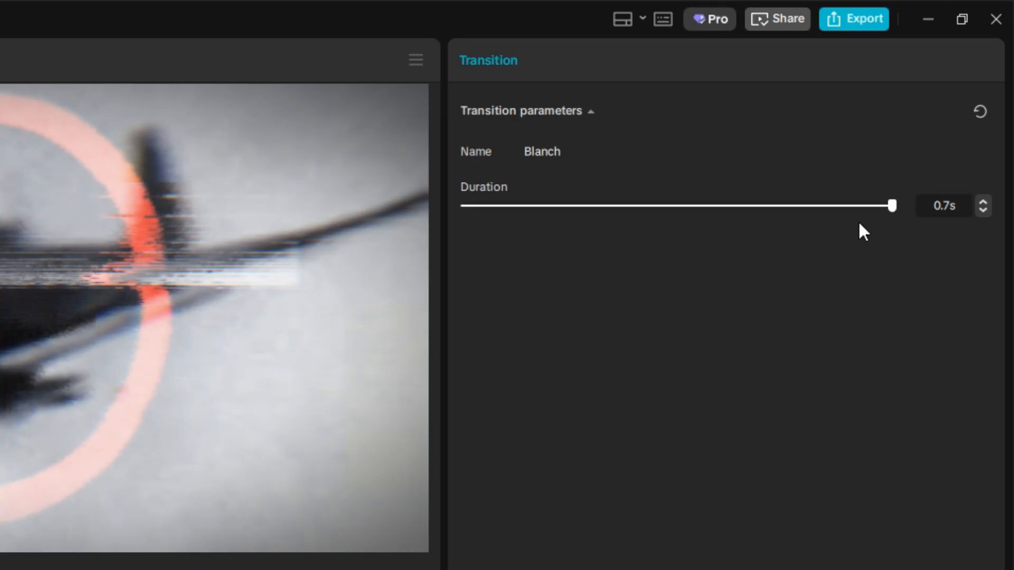
pyautogui.moveTo(891, 206); pyautogui.dragTo(707, 206)
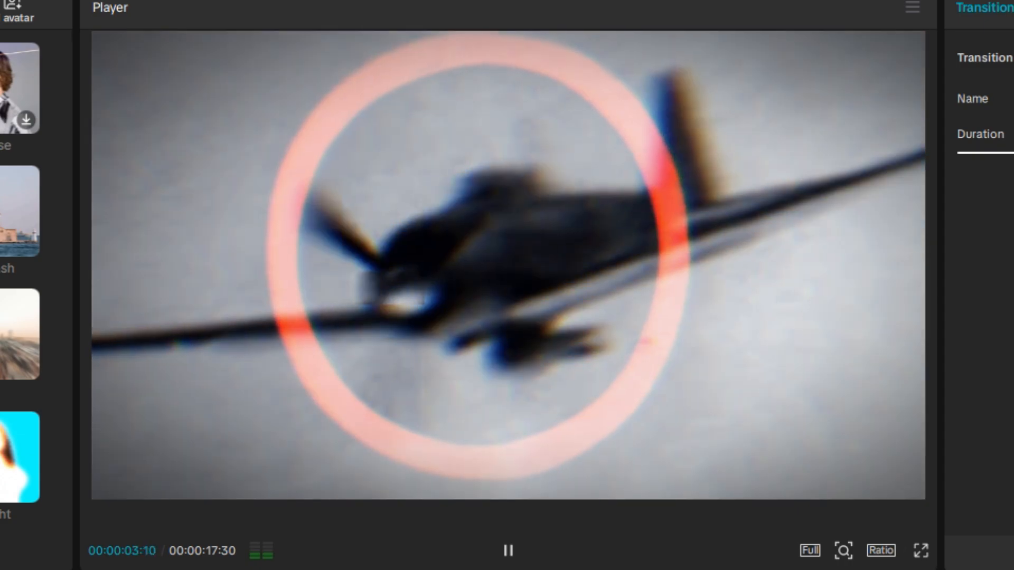
pyautogui.click(508, 551)
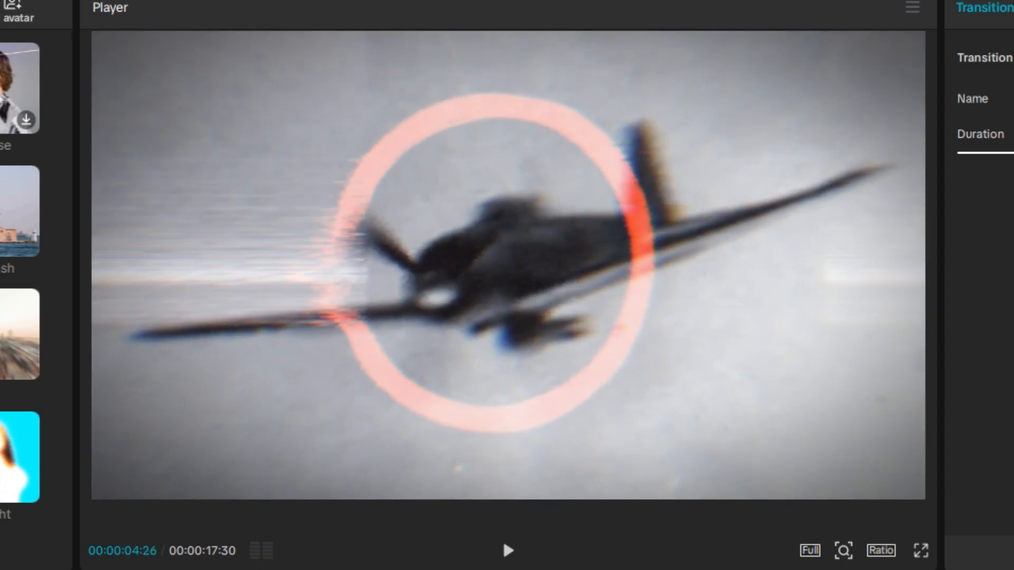
pyautogui.click(508, 550)
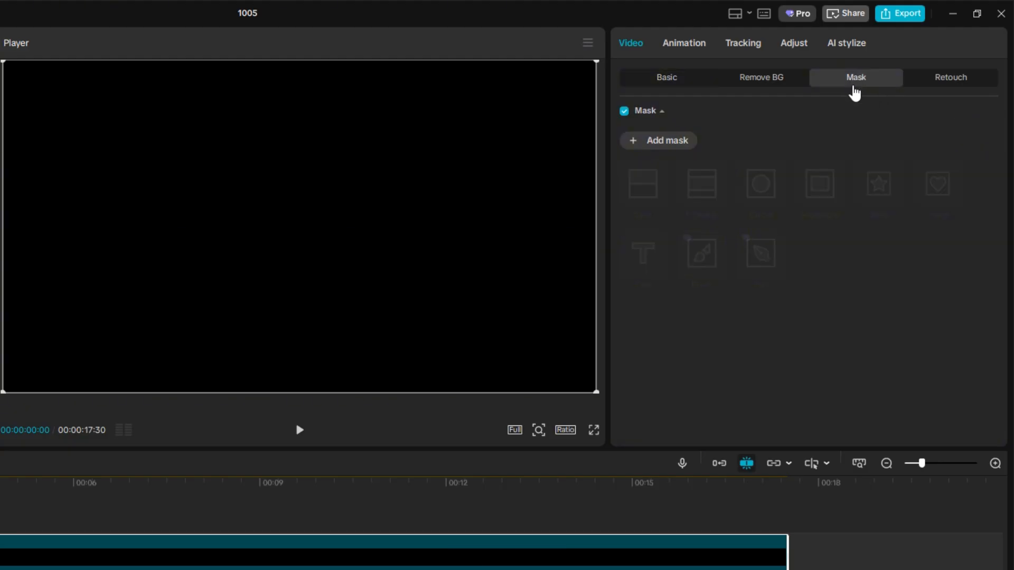
# Step: Add a Filmstrip mask to the video for black bars top and bottom, then preview it
pyautogui.click(818, 183)
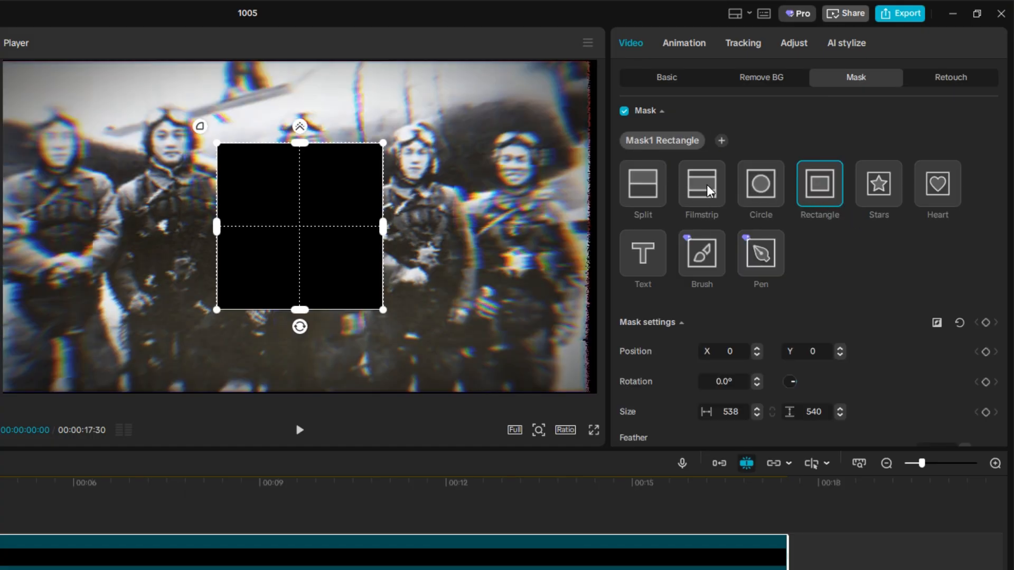
pyautogui.click(701, 183)
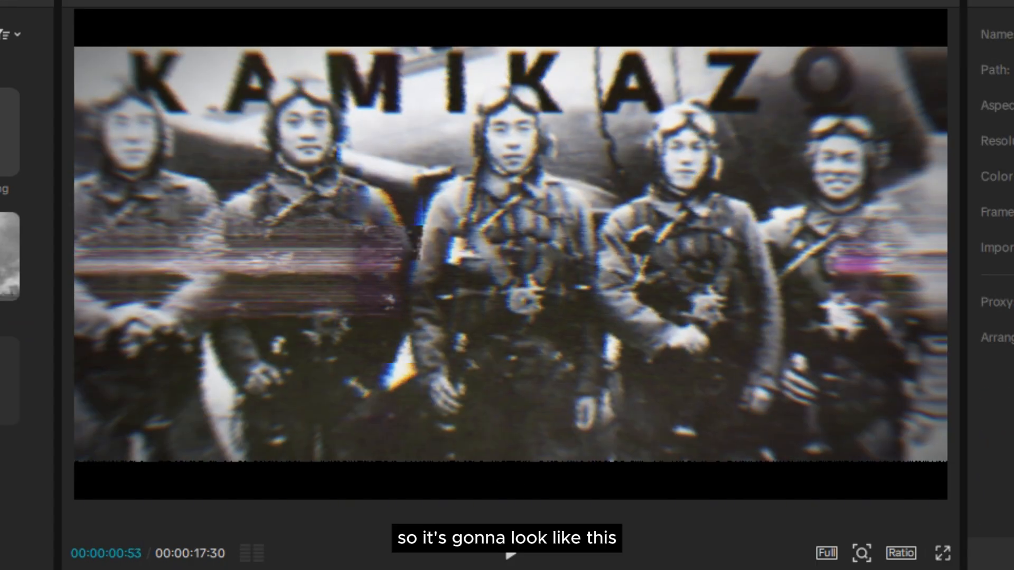
pyautogui.click(509, 554)
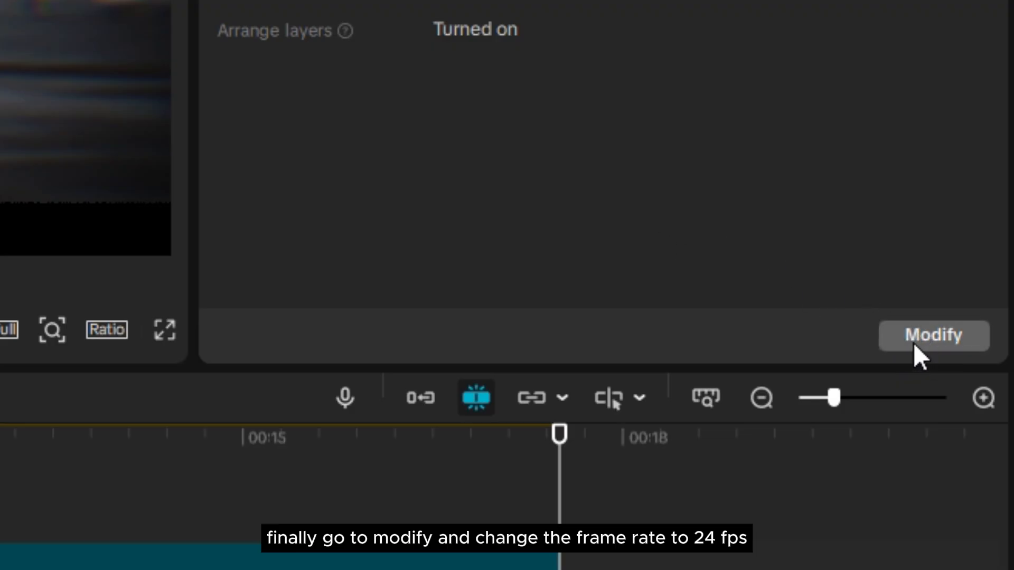
# Step: Modify the project settings to a 24.00 fps frame rate and save
pyautogui.click(933, 335)
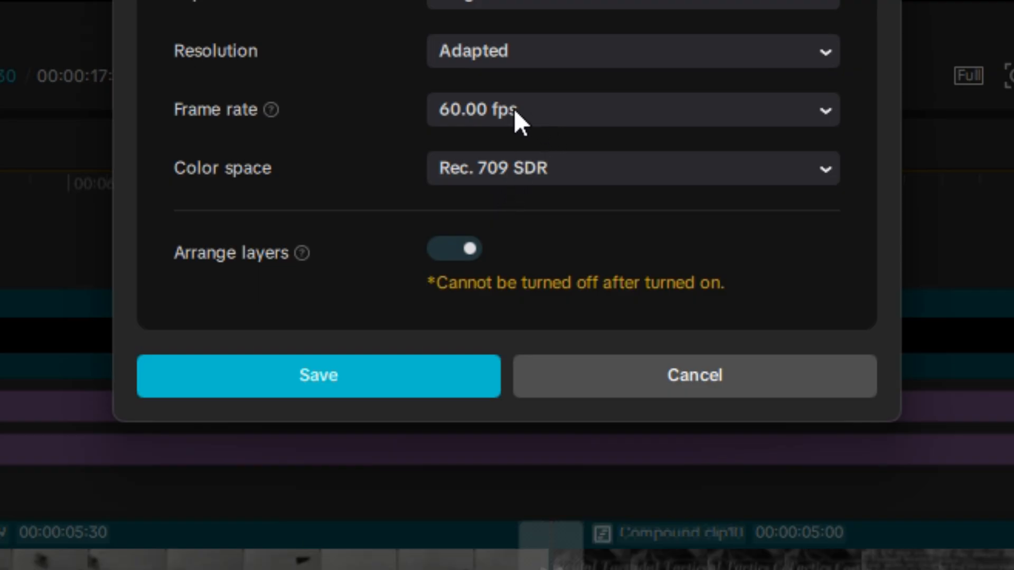
pyautogui.click(633, 110)
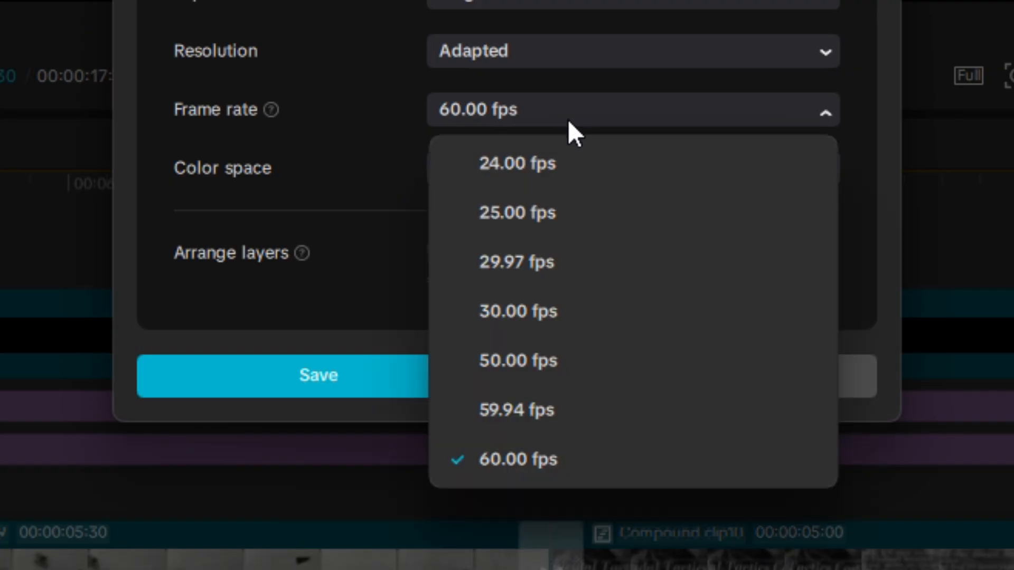
pyautogui.click(516, 163)
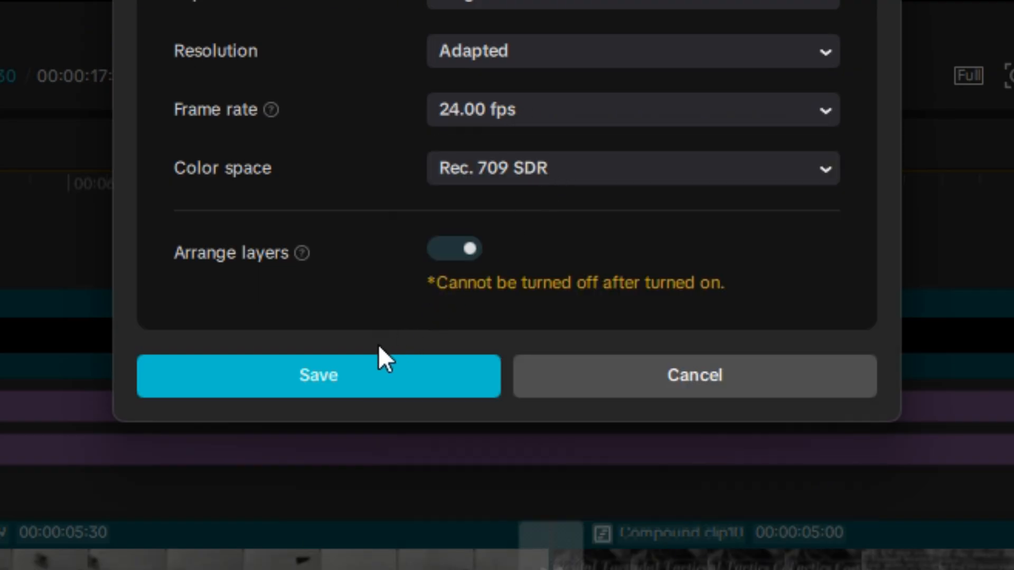
pyautogui.click(318, 376)
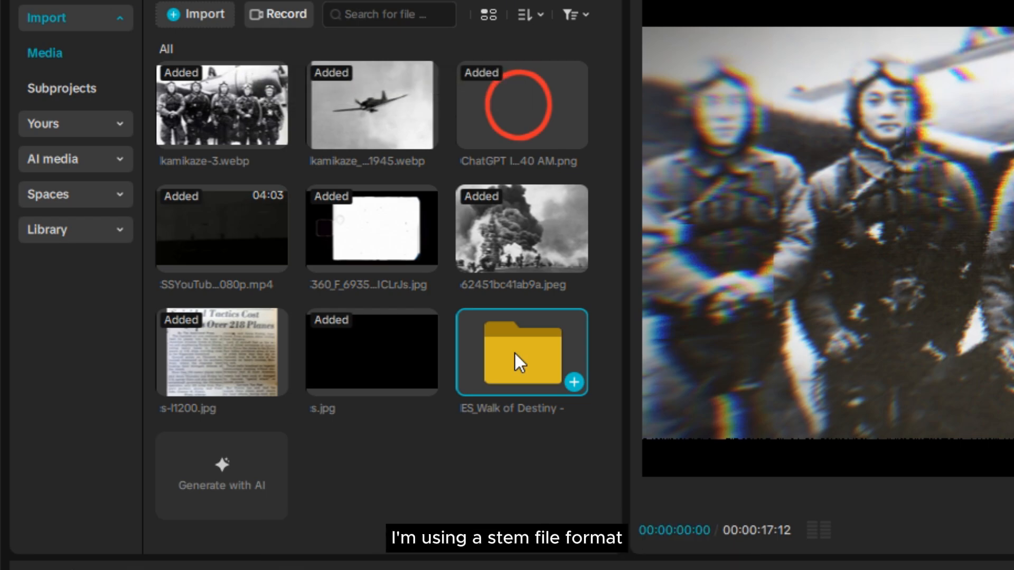
# Step: Add the Walk of Destiny bass, drums and instrument stems under the narration at about -14.9 dB
pyautogui.doubleClick(521, 352)
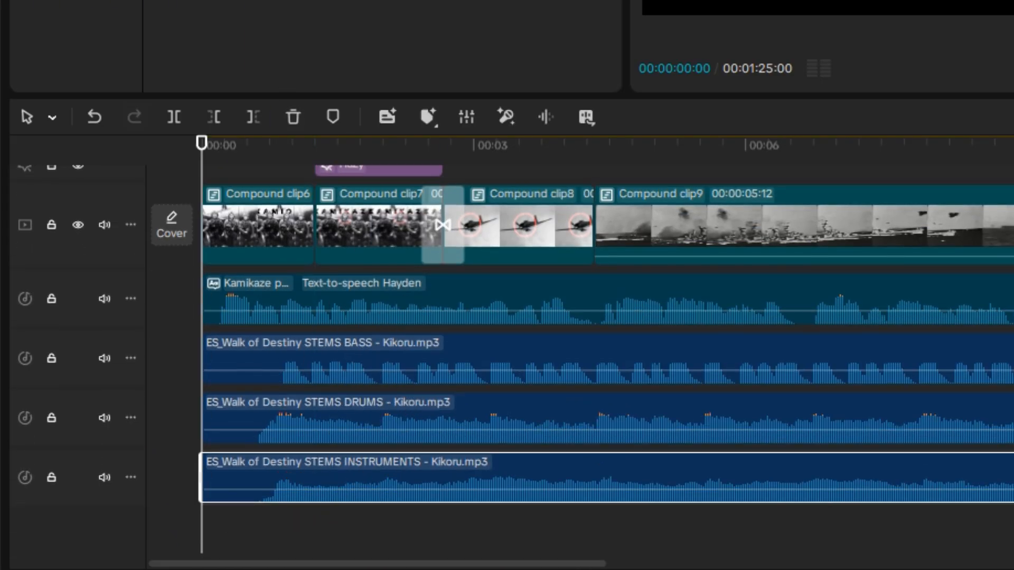
pyautogui.scroll(-3)
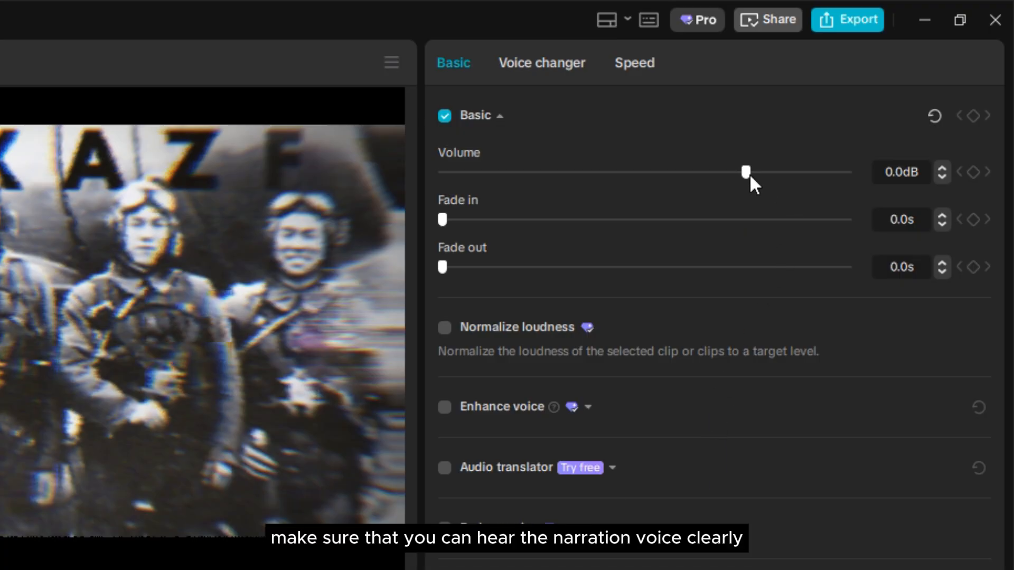
pyautogui.moveTo(746, 172); pyautogui.dragTo(671, 172)
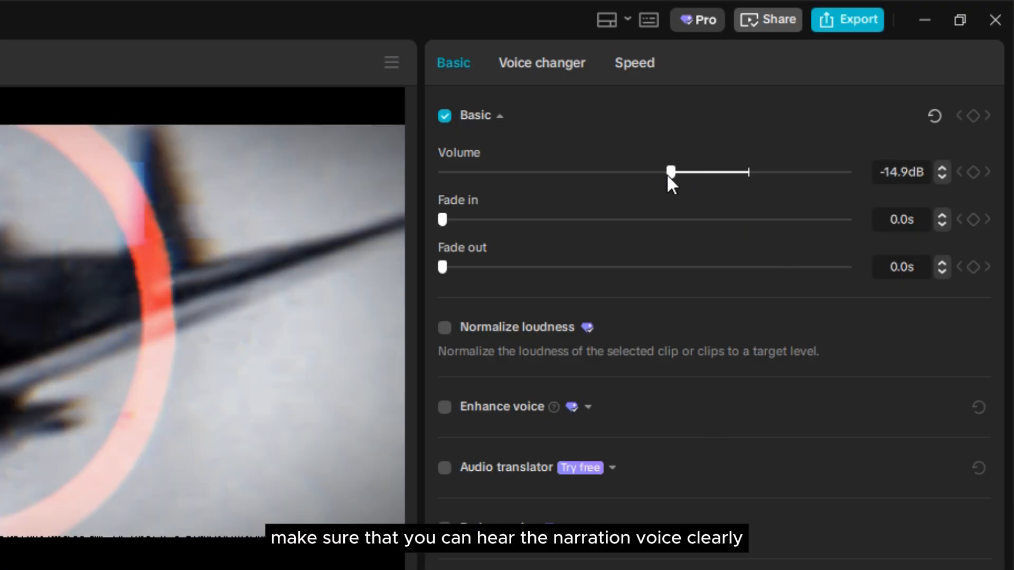
pyautogui.moveTo(671, 171); pyautogui.dragTo(658, 172)
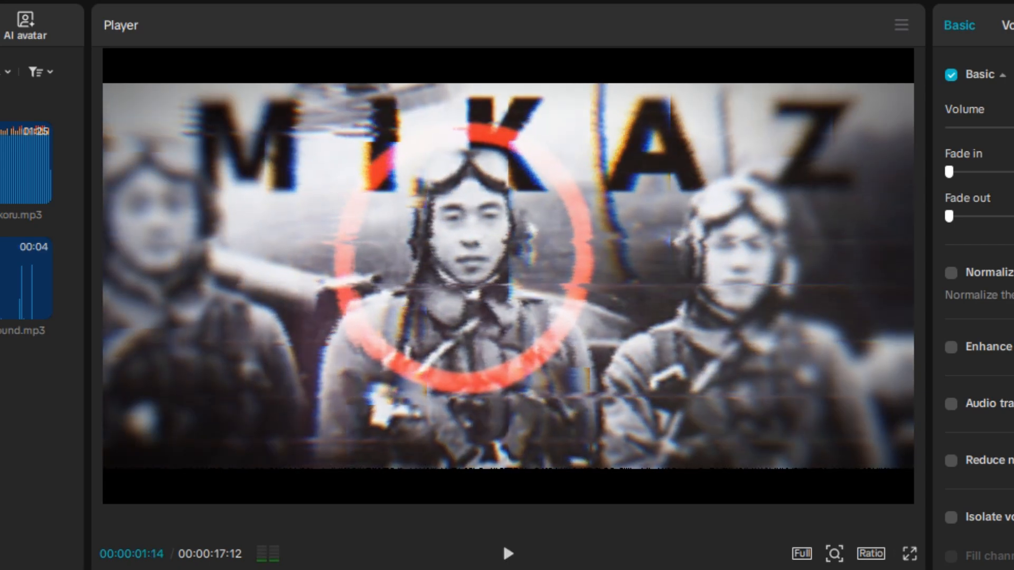
pyautogui.click(507, 553)
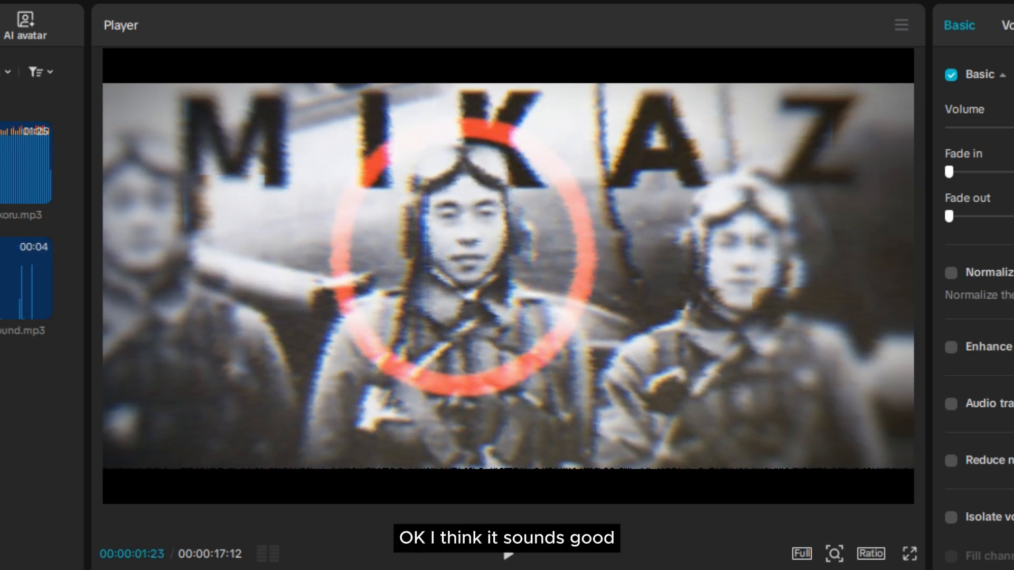
pyautogui.click(507, 554)
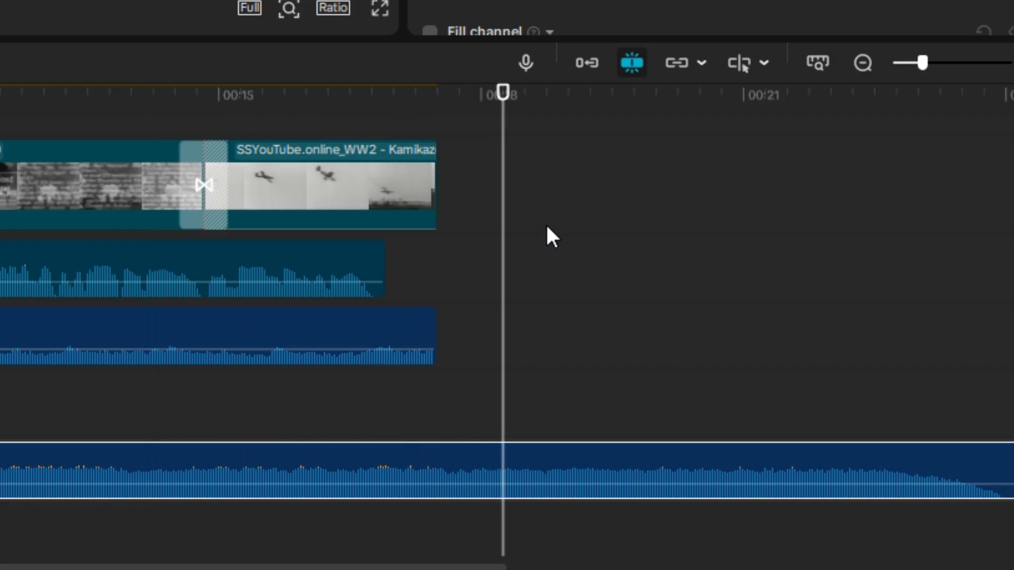
# Step: Lower the selected audio clip to about -11.4 dB and review the newspaper section
pyautogui.click(330, 94)
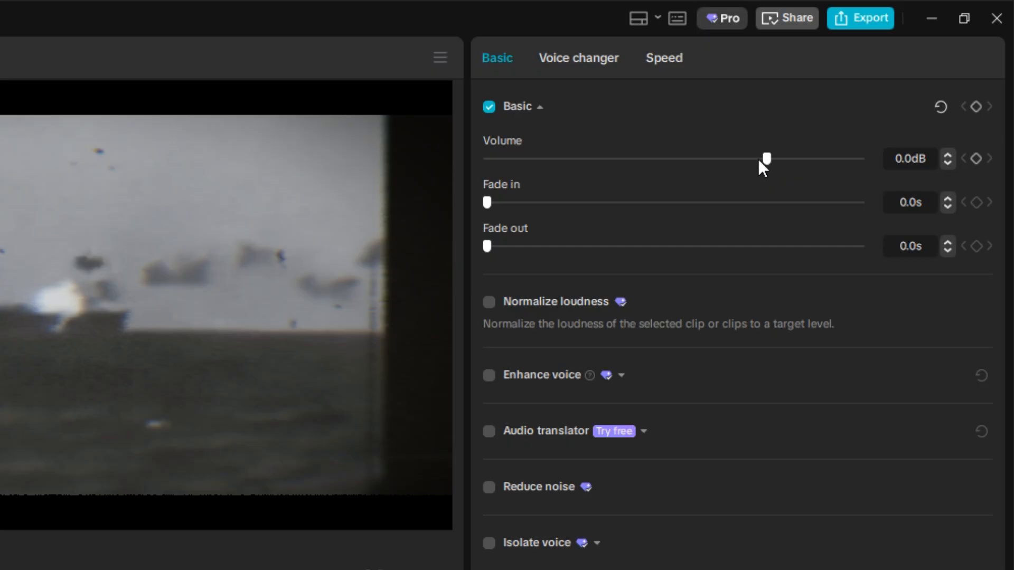
pyautogui.moveTo(766, 159); pyautogui.dragTo(713, 159)
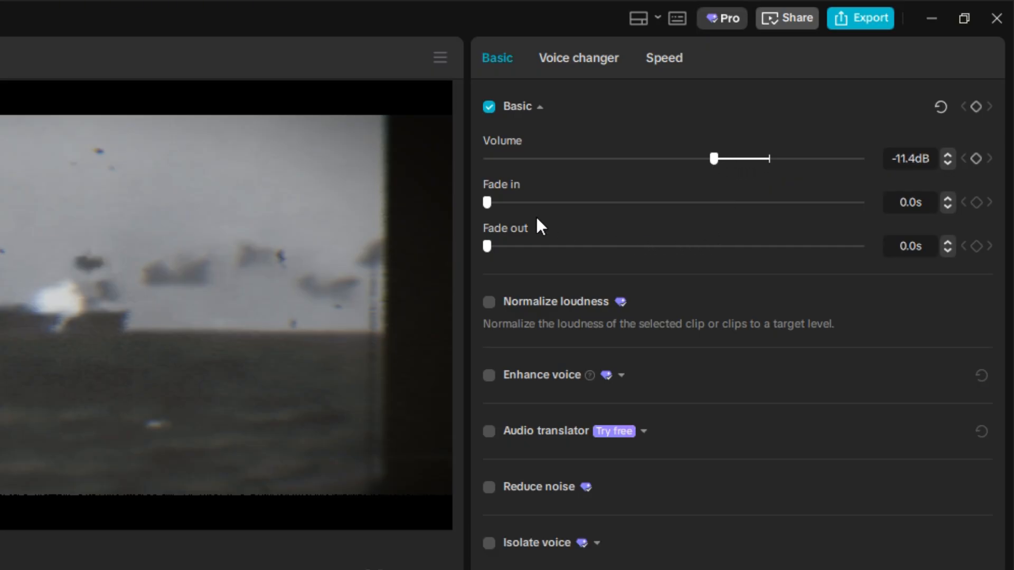
pyautogui.moveTo(485, 246); pyautogui.dragTo(524, 246)
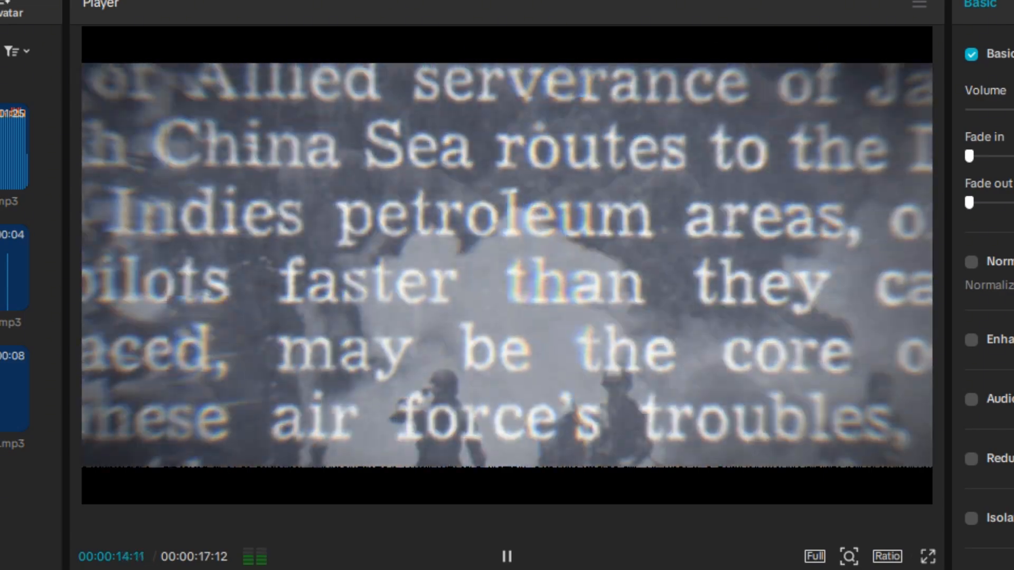
pyautogui.click(507, 556)
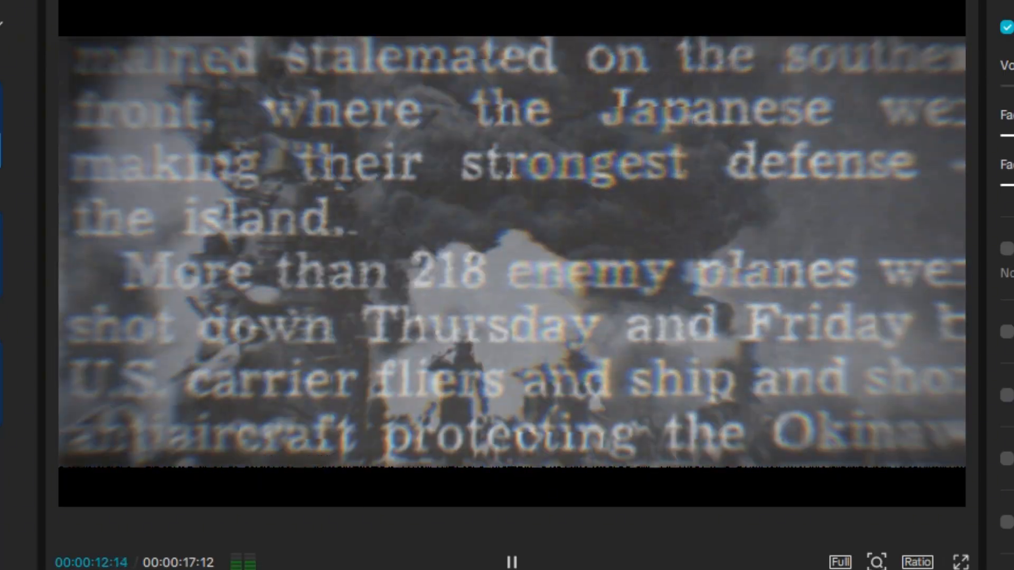
pyautogui.click(512, 560)
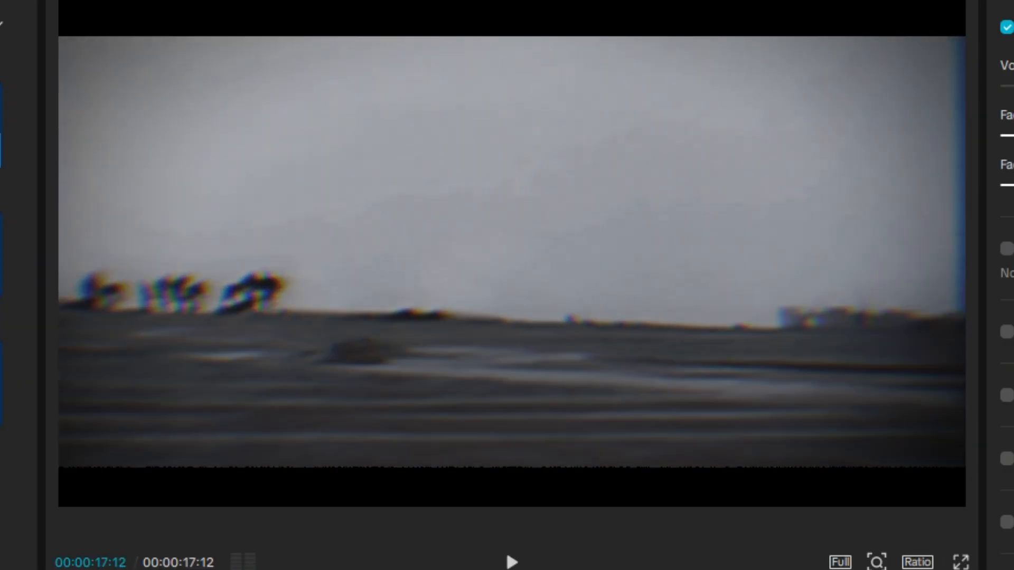